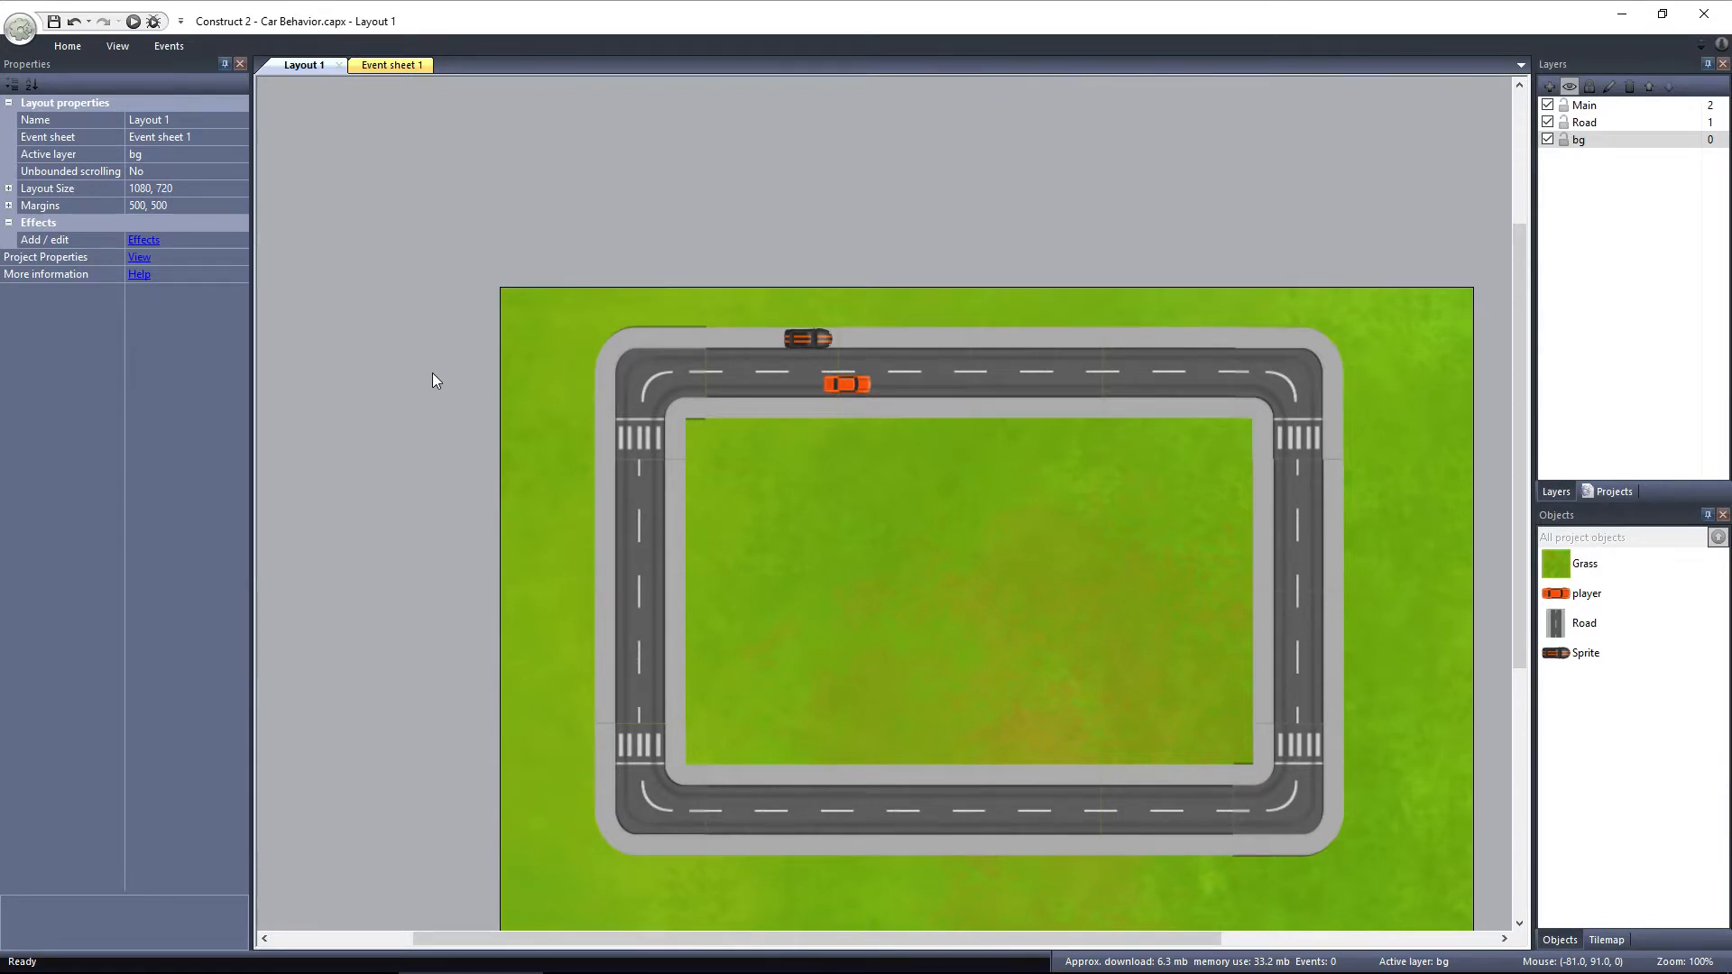
Attach the Car movement behavior to the orange player car sprite with default settings.
{"action": "left_click", "coordinate": [846, 383]}
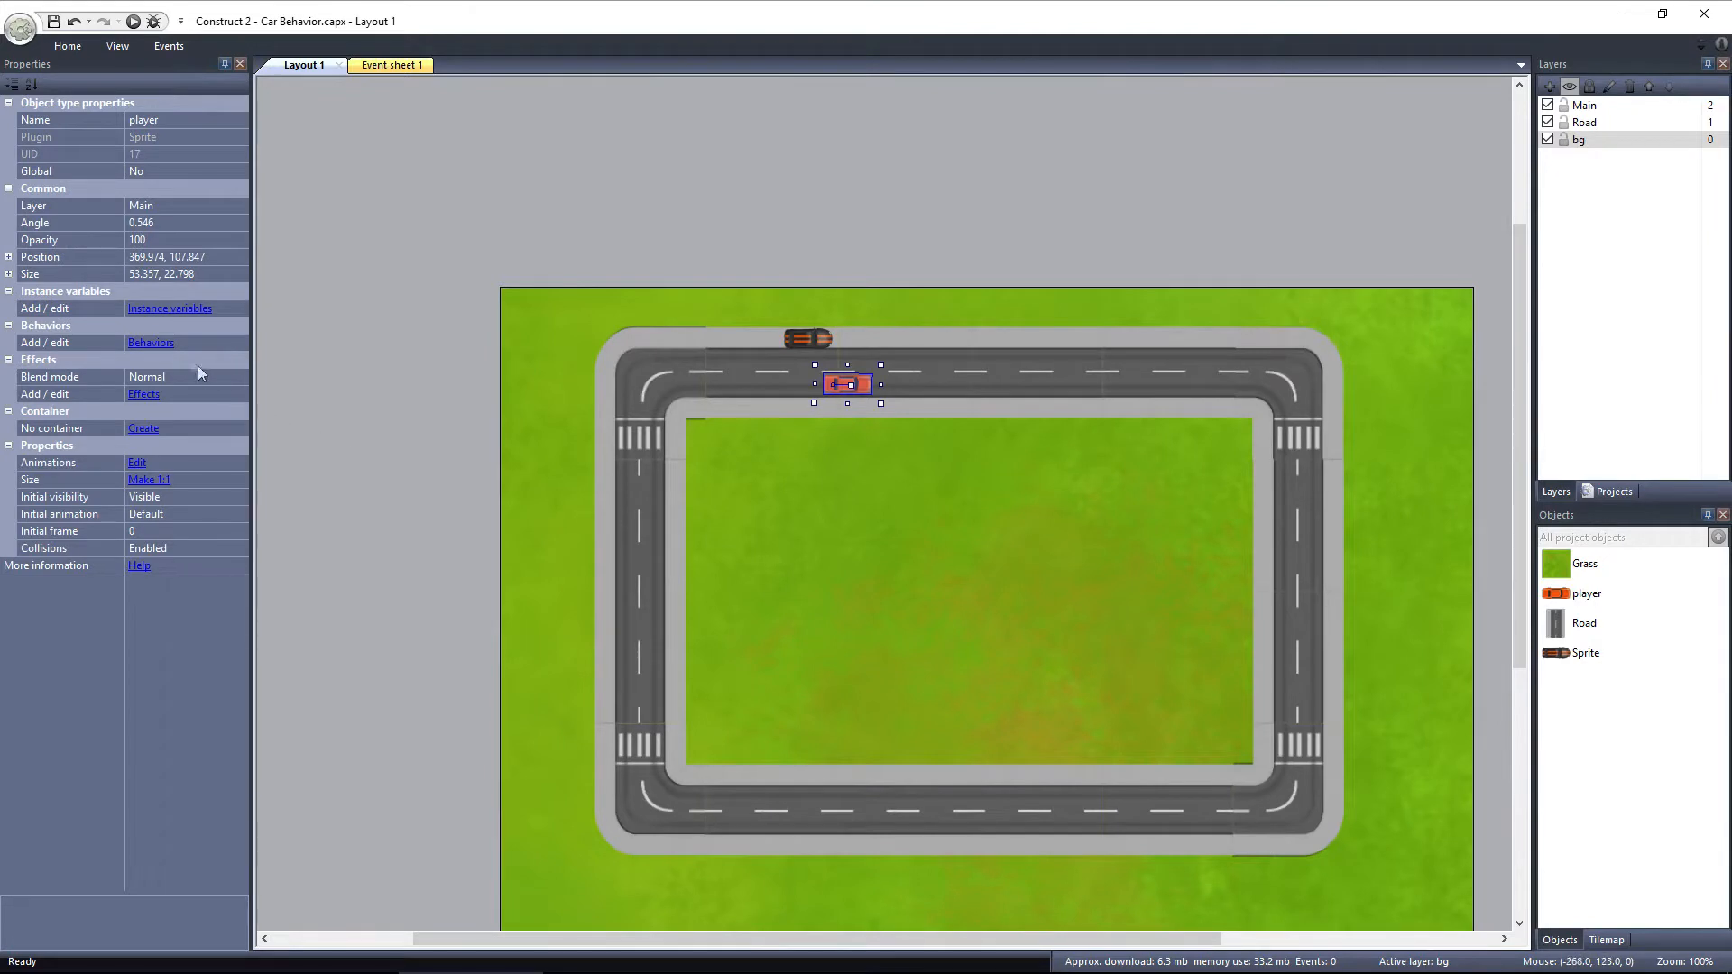
{"action": "left_click", "coordinate": [152, 343]}
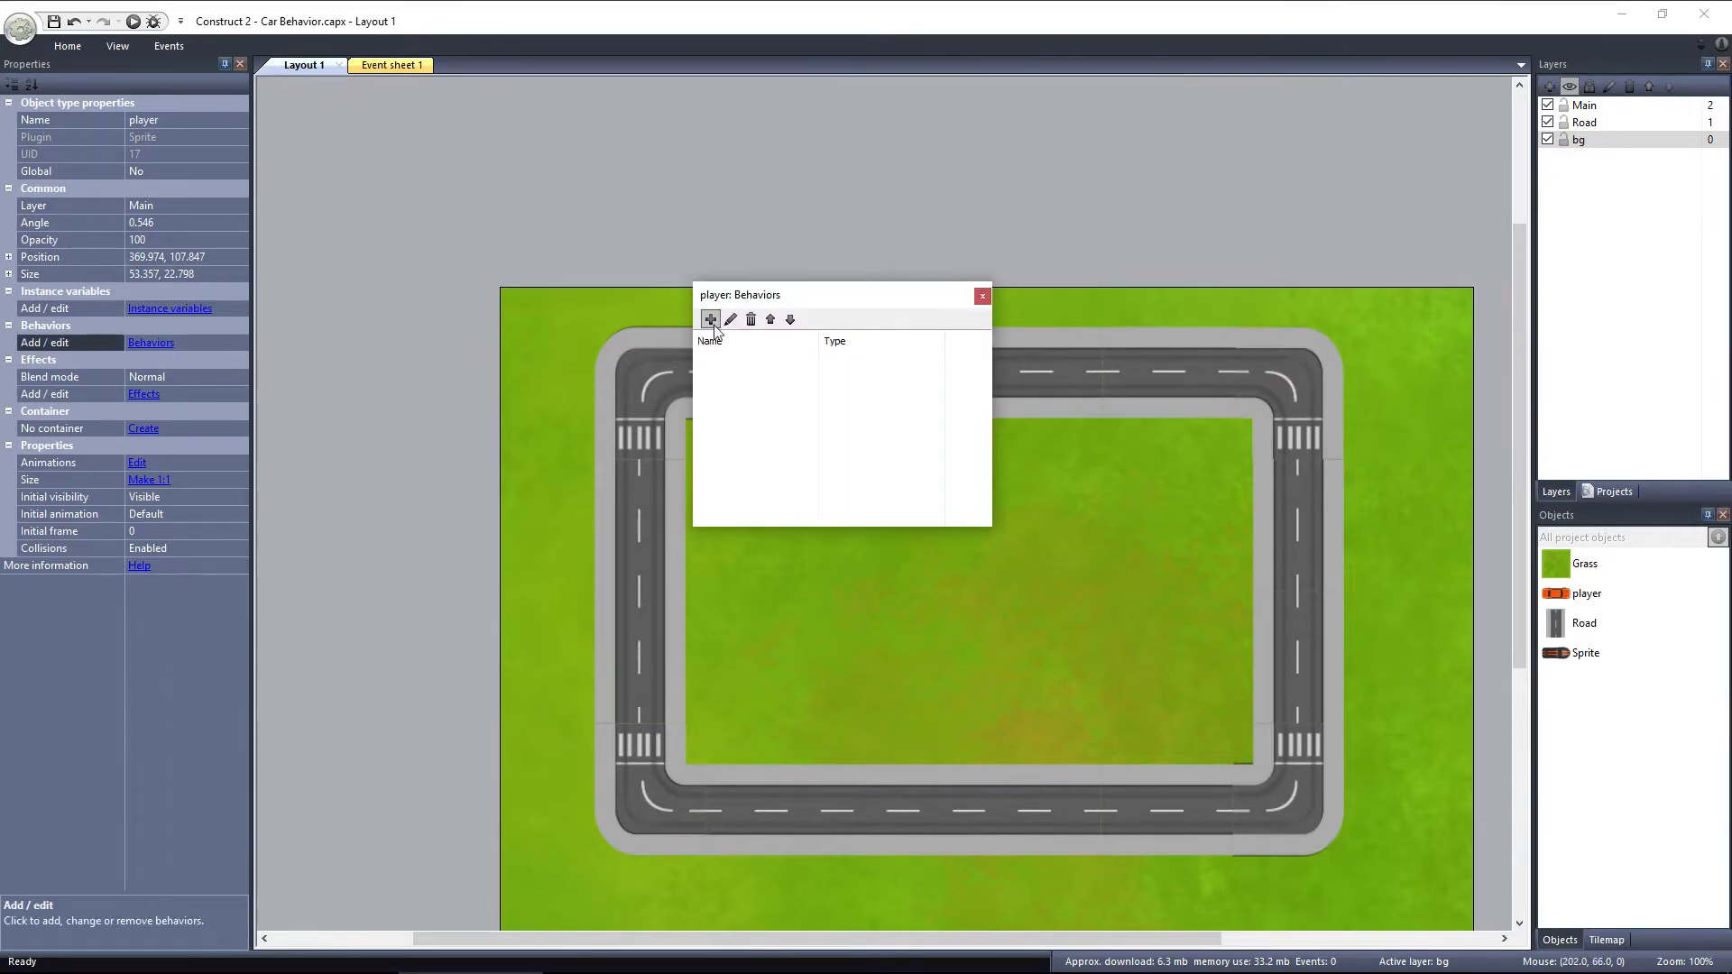
{"action": "left_click", "coordinate": [711, 319]}
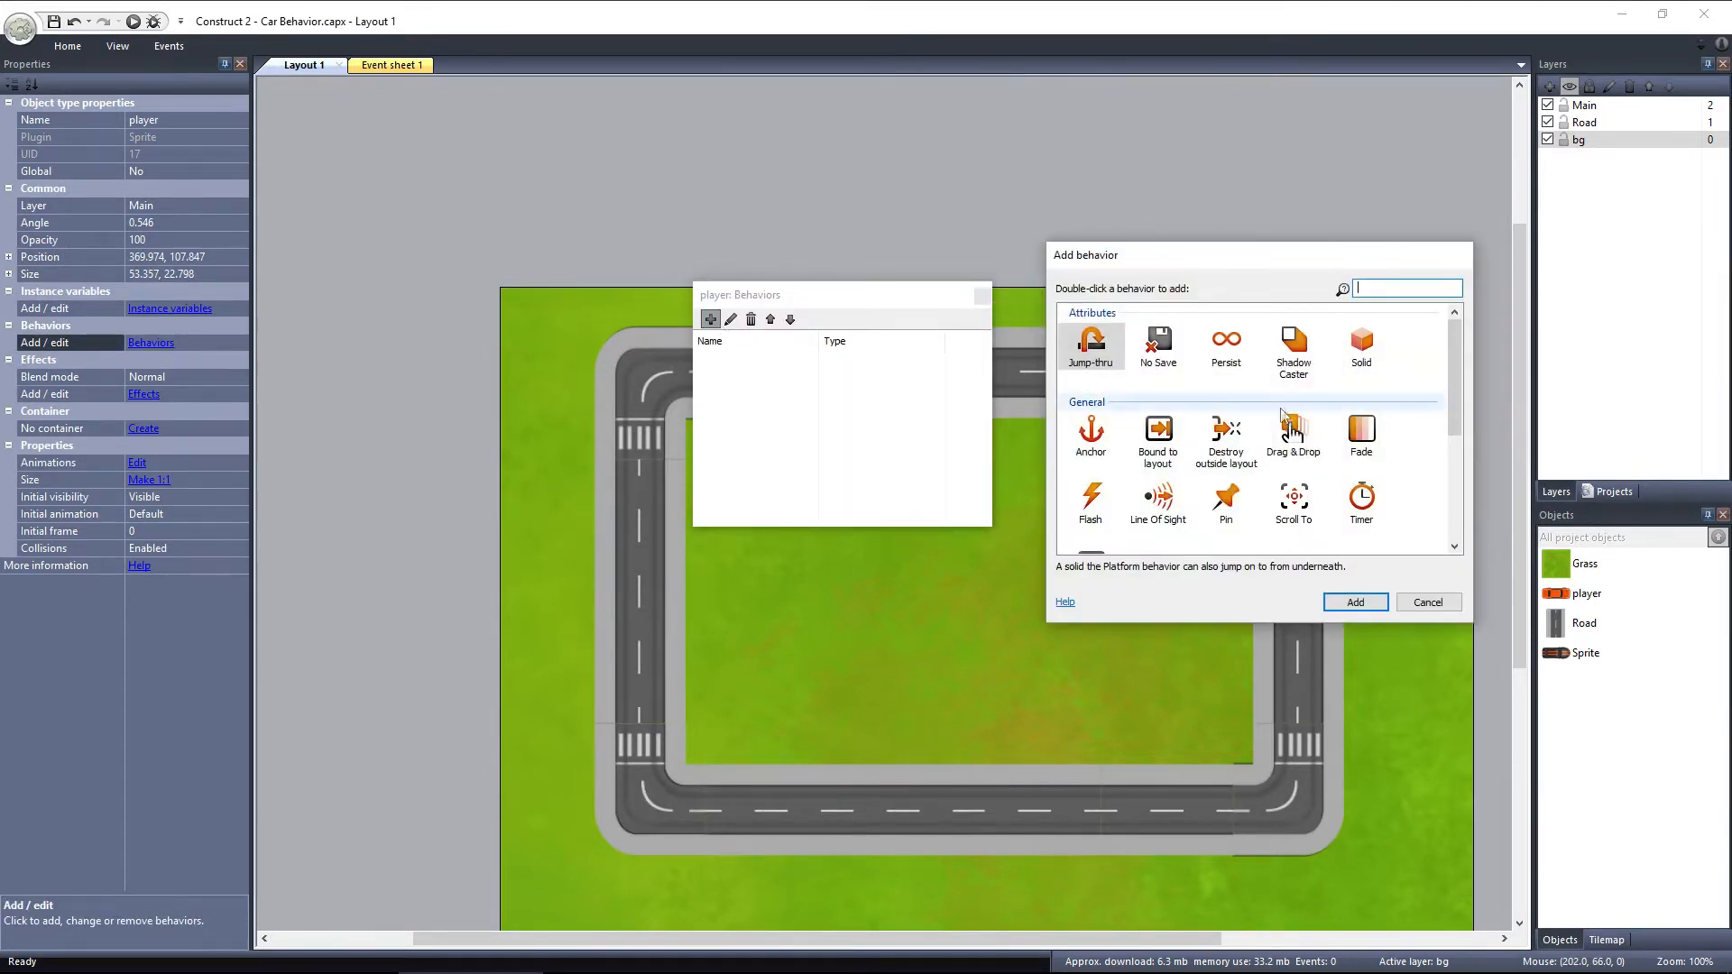
{"action": "scroll", "scroll_direction": "down", "scroll_amount": 3}
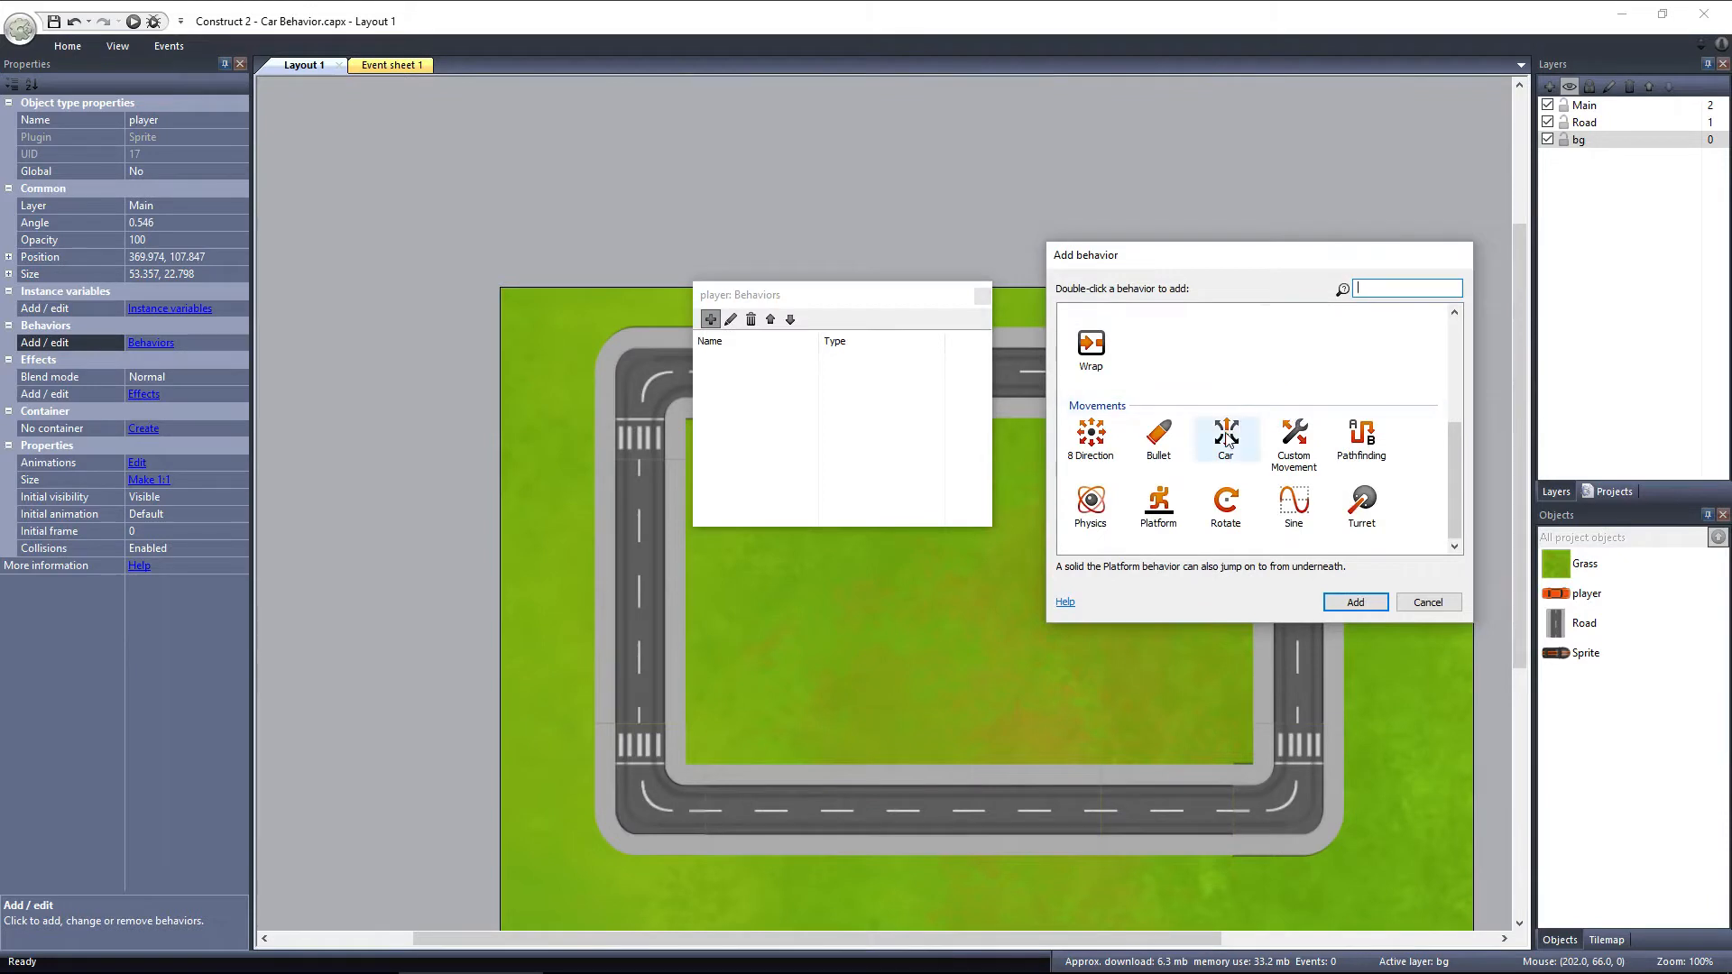
{"action": "double_click", "coordinate": [1224, 431]}
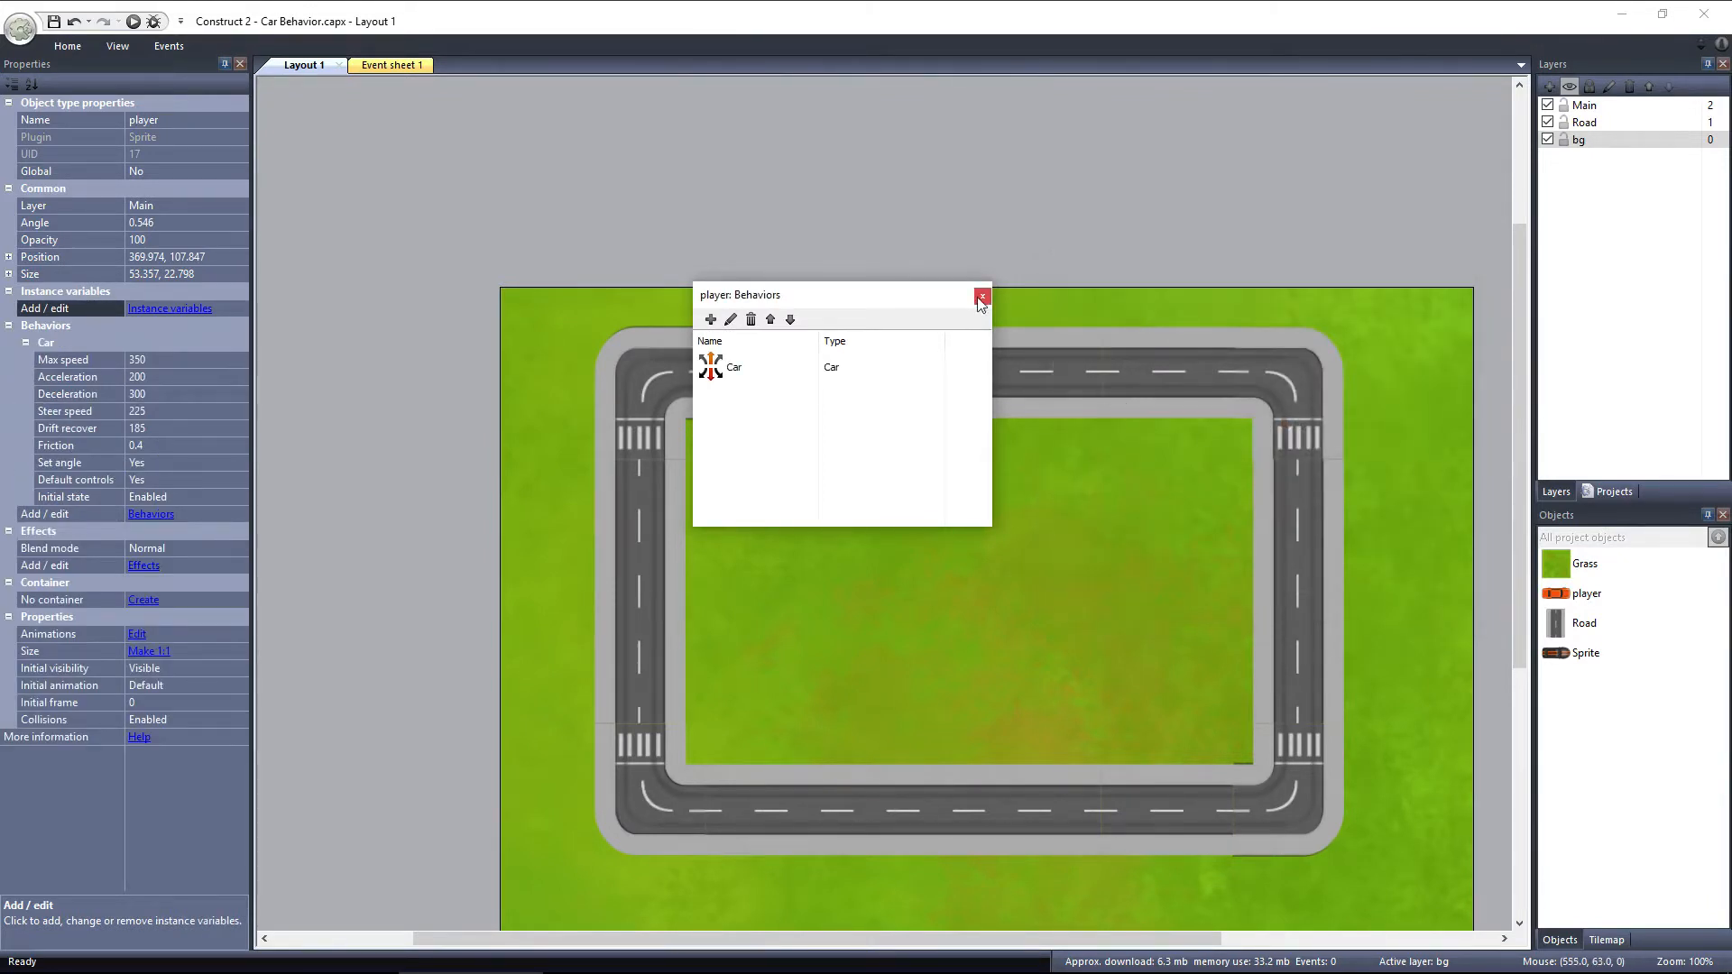
{"action": "left_click", "coordinate": [979, 300]}
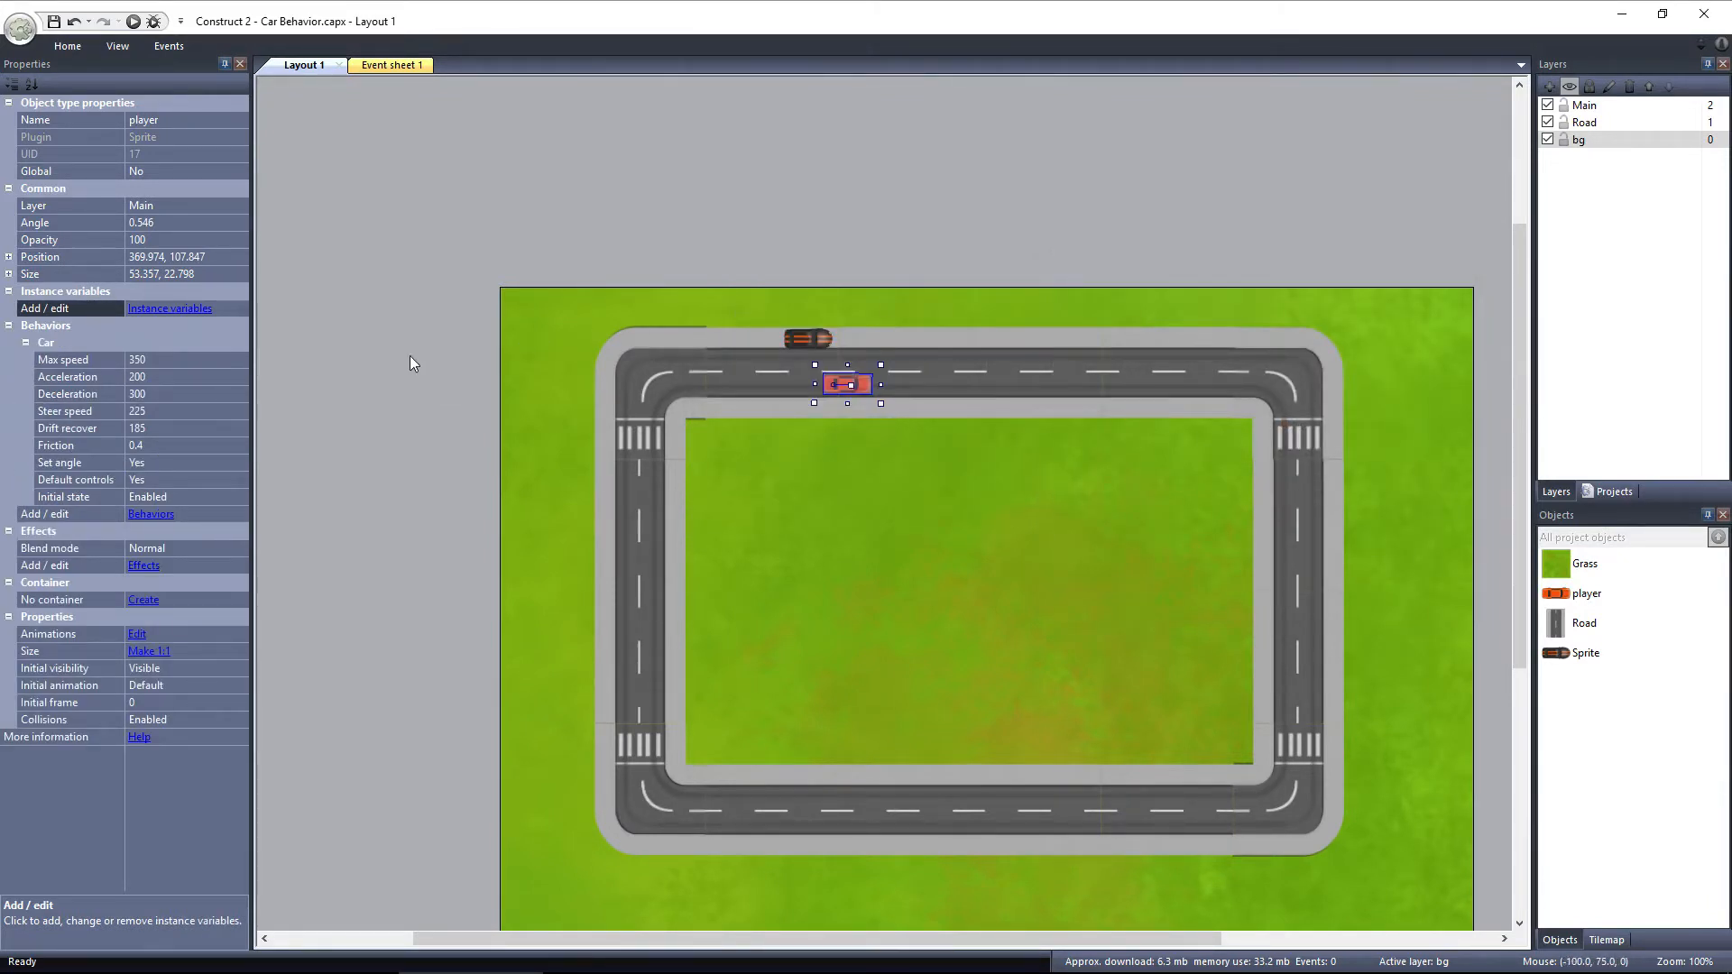
{"action": "left_click", "coordinate": [132, 22]}
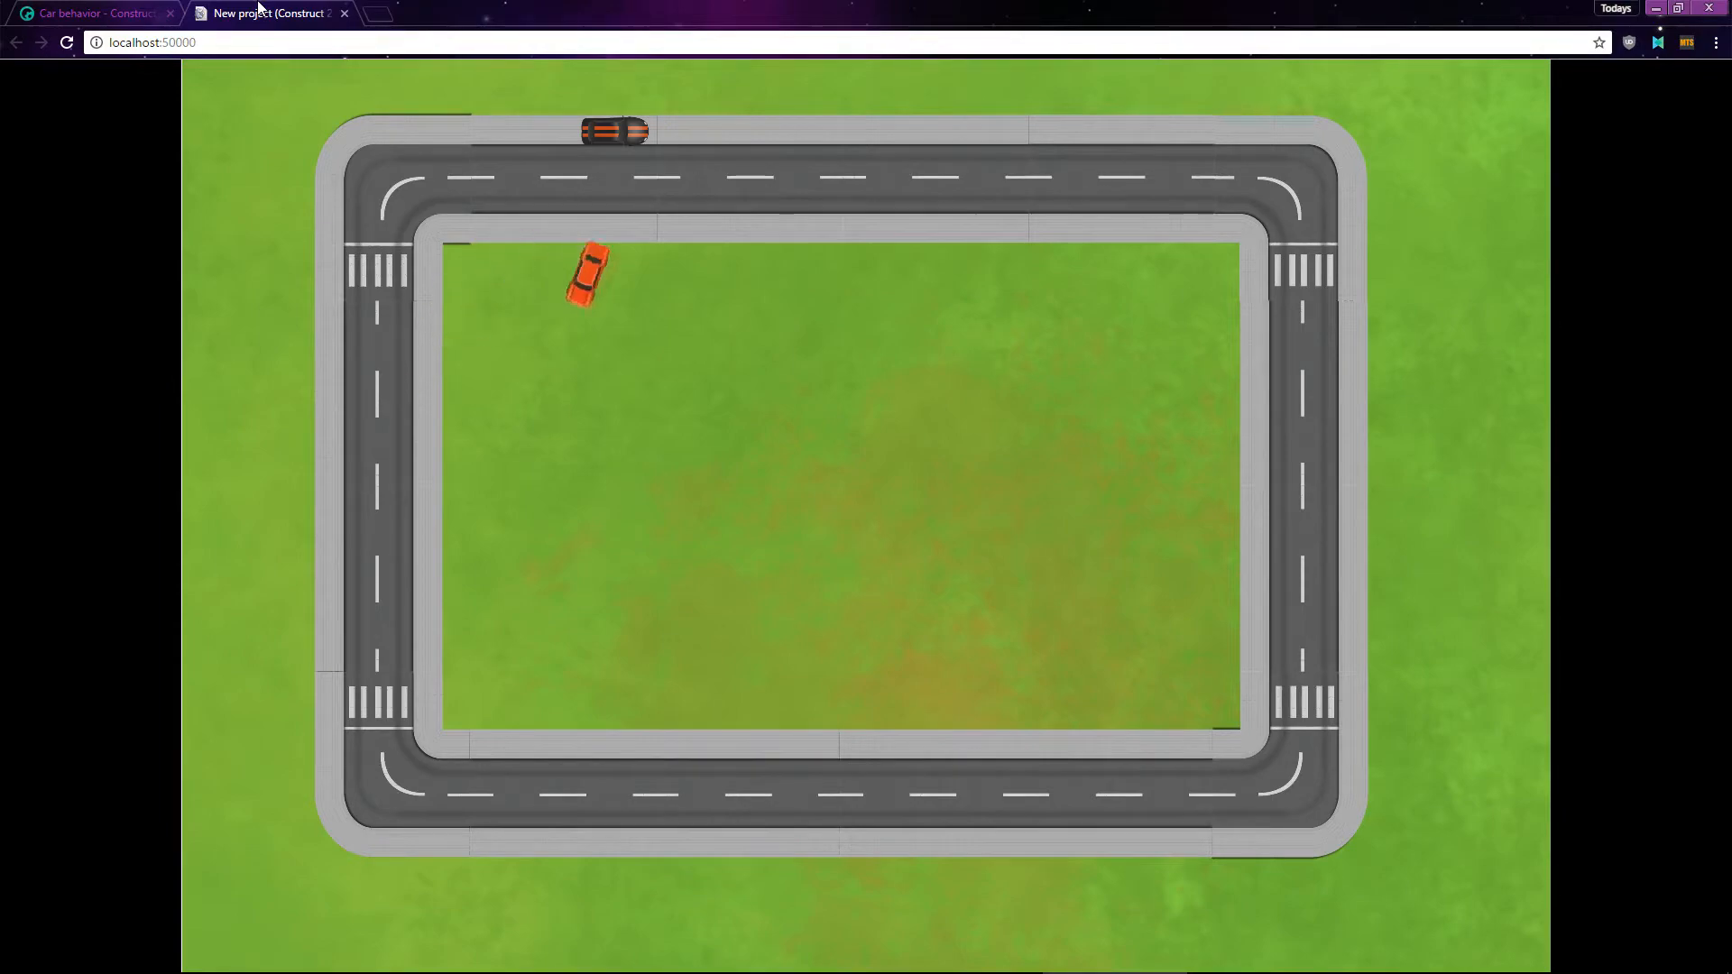
{"action": "left_click", "coordinate": [94, 12]}
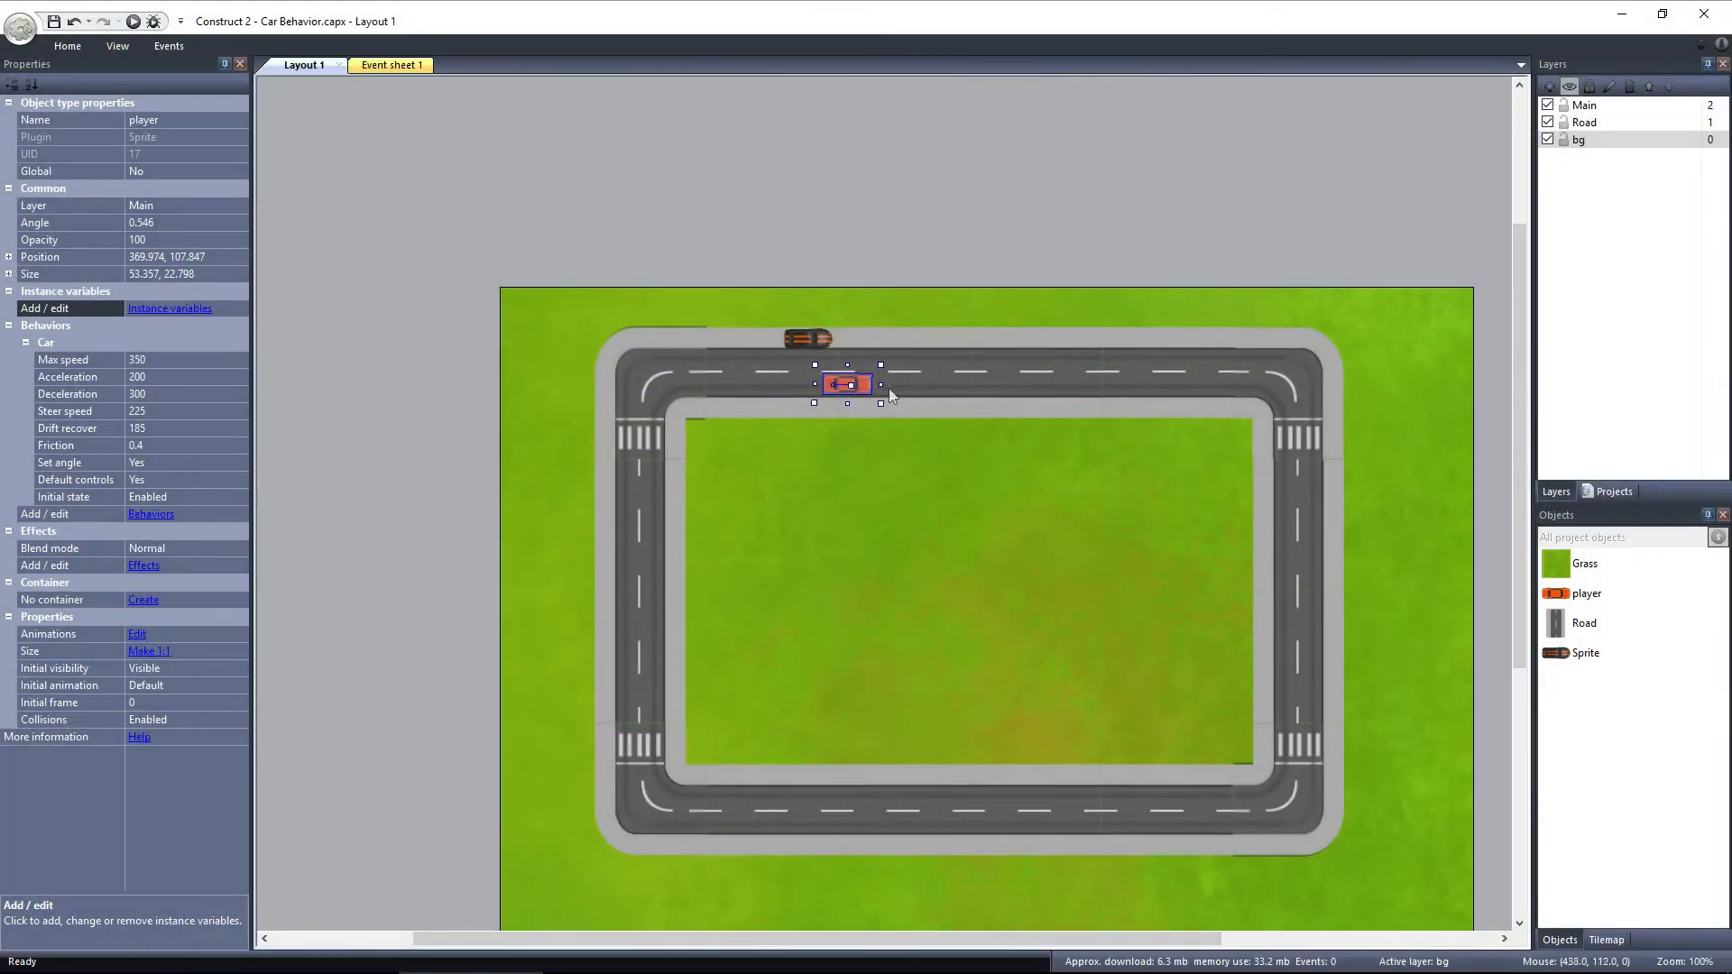
Zoom the layout view in and back out around the player car.
{"action": "scroll", "scroll_direction": "up", "scroll_amount": 3}
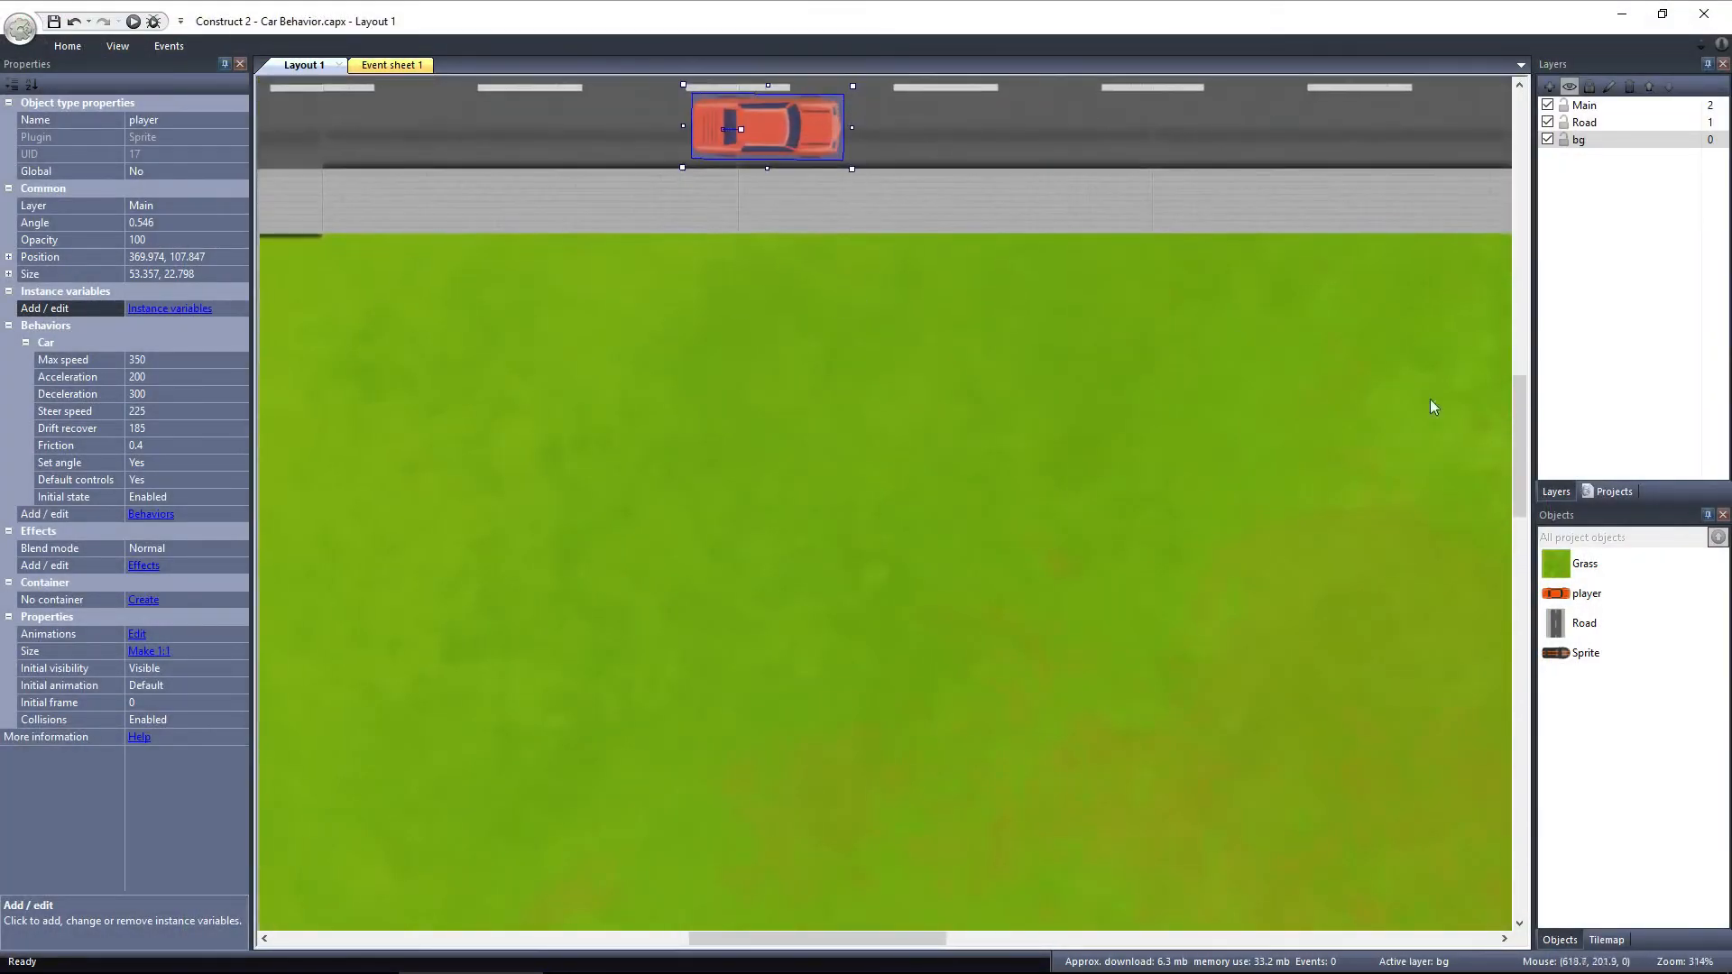
{"action": "scroll", "scroll_direction": "down", "scroll_amount": 3}
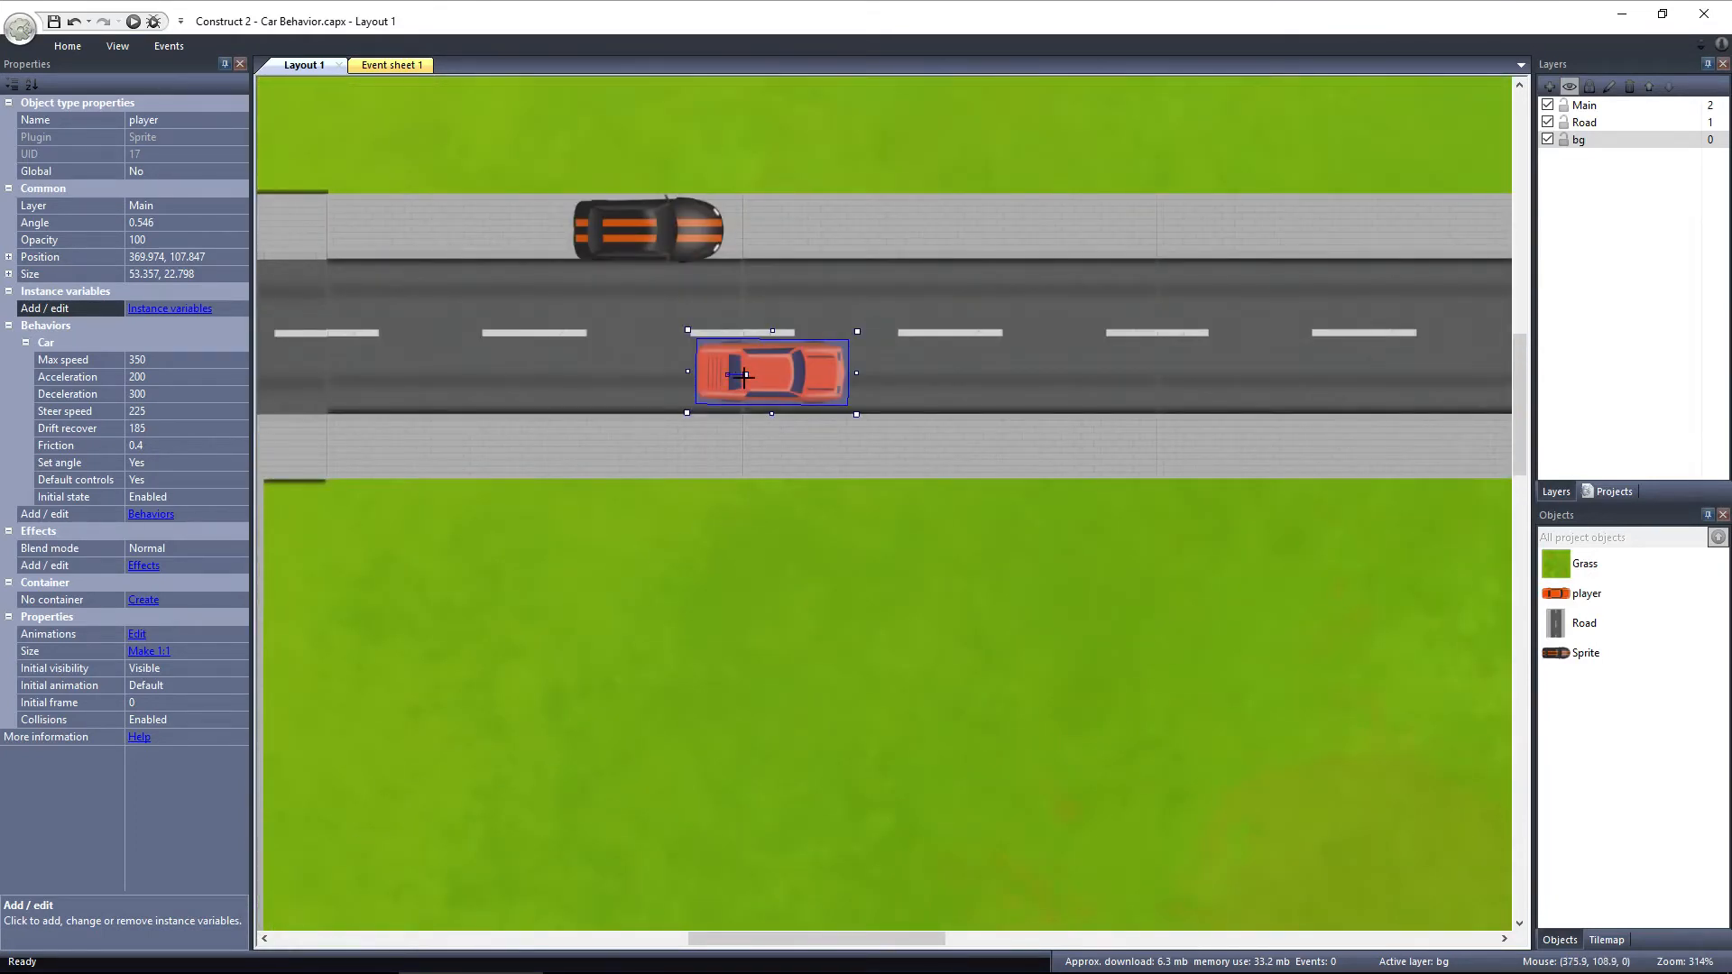
{"action": "mouse_move", "coordinate": [724, 473]}
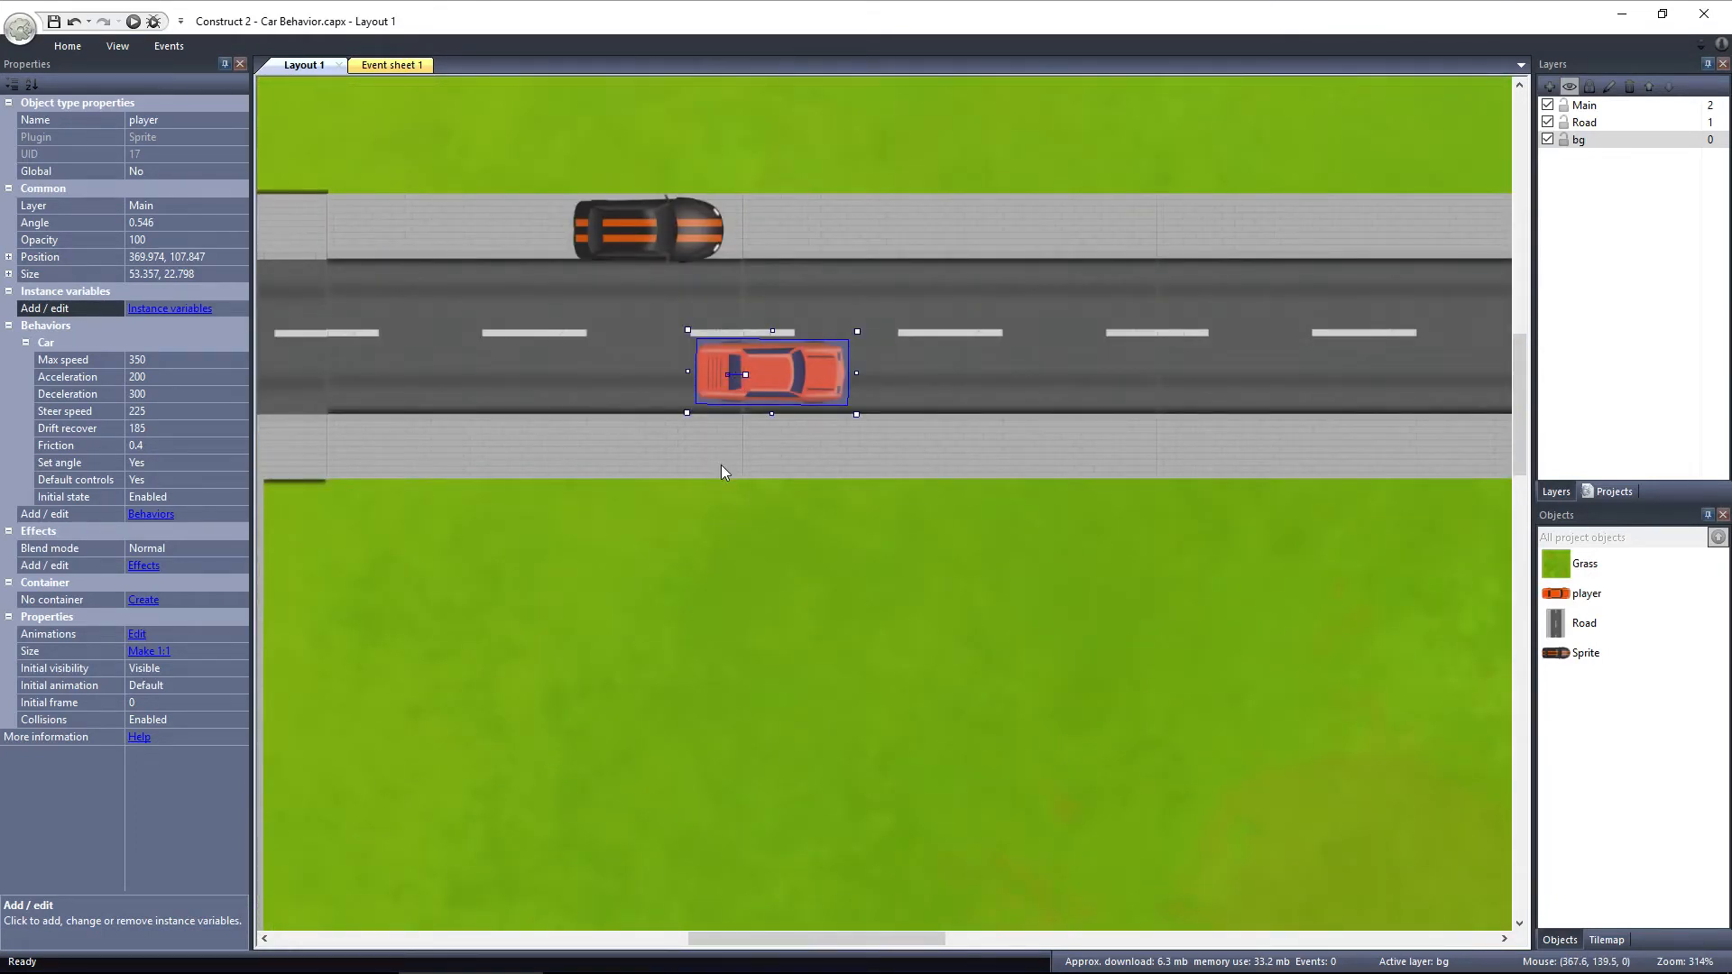
{"action": "mouse_move", "coordinate": [740, 429]}
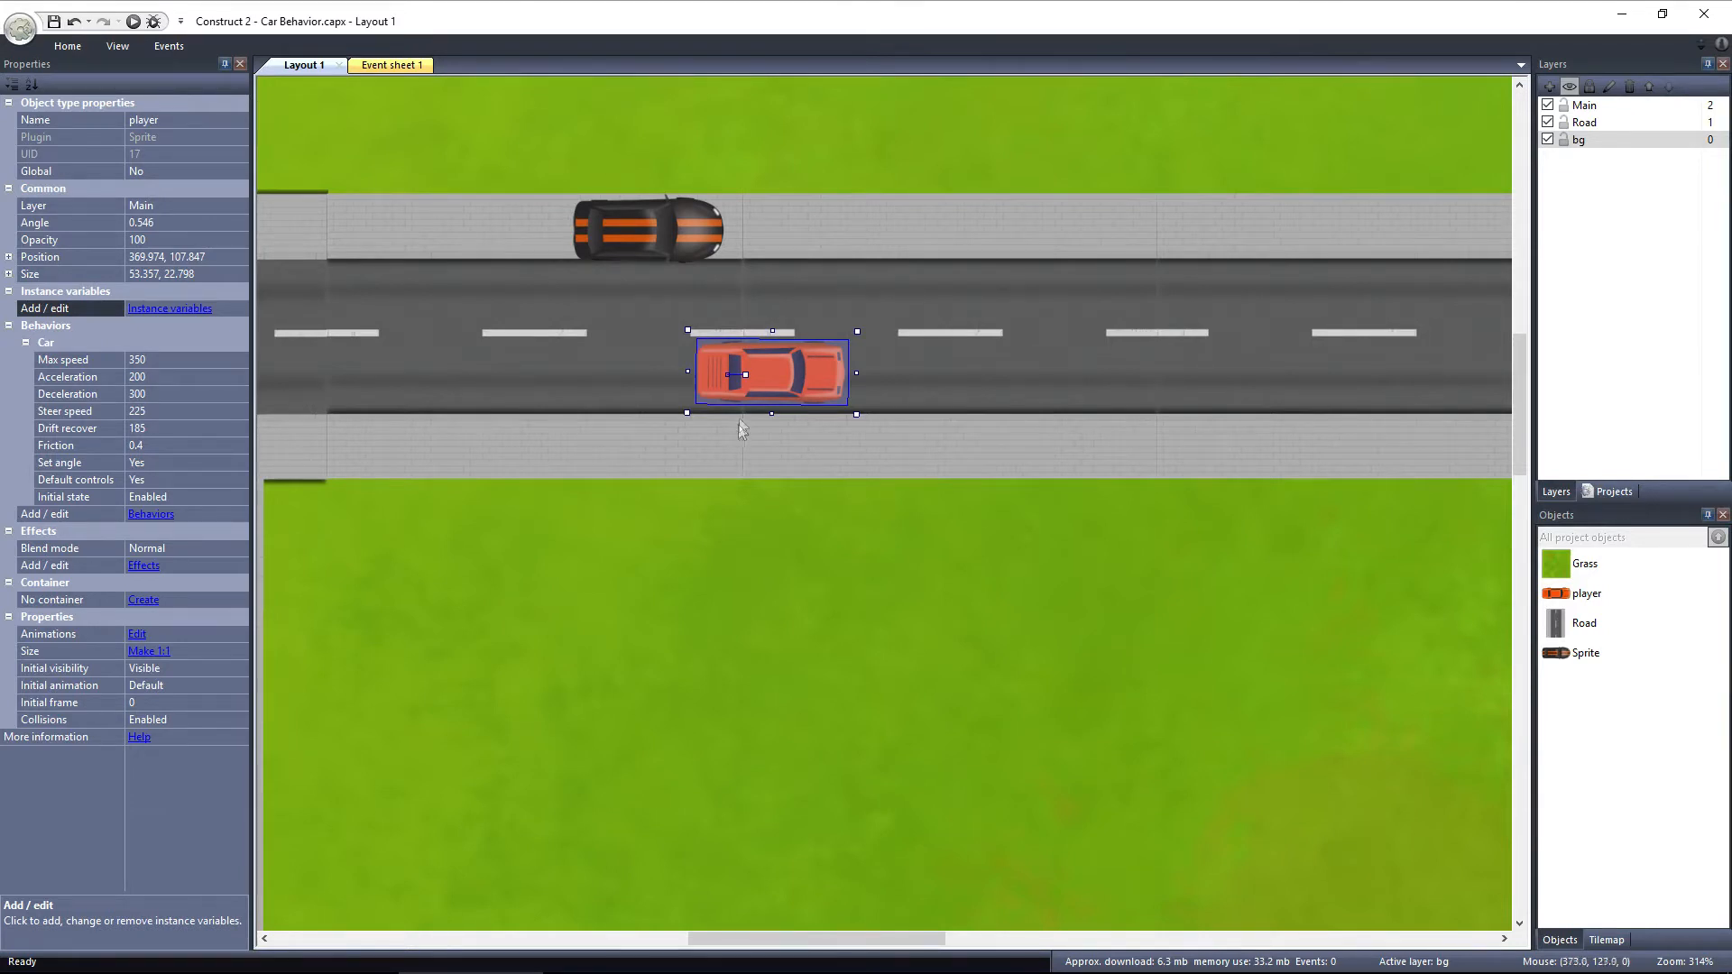
{"action": "mouse_move", "coordinate": [727, 433]}
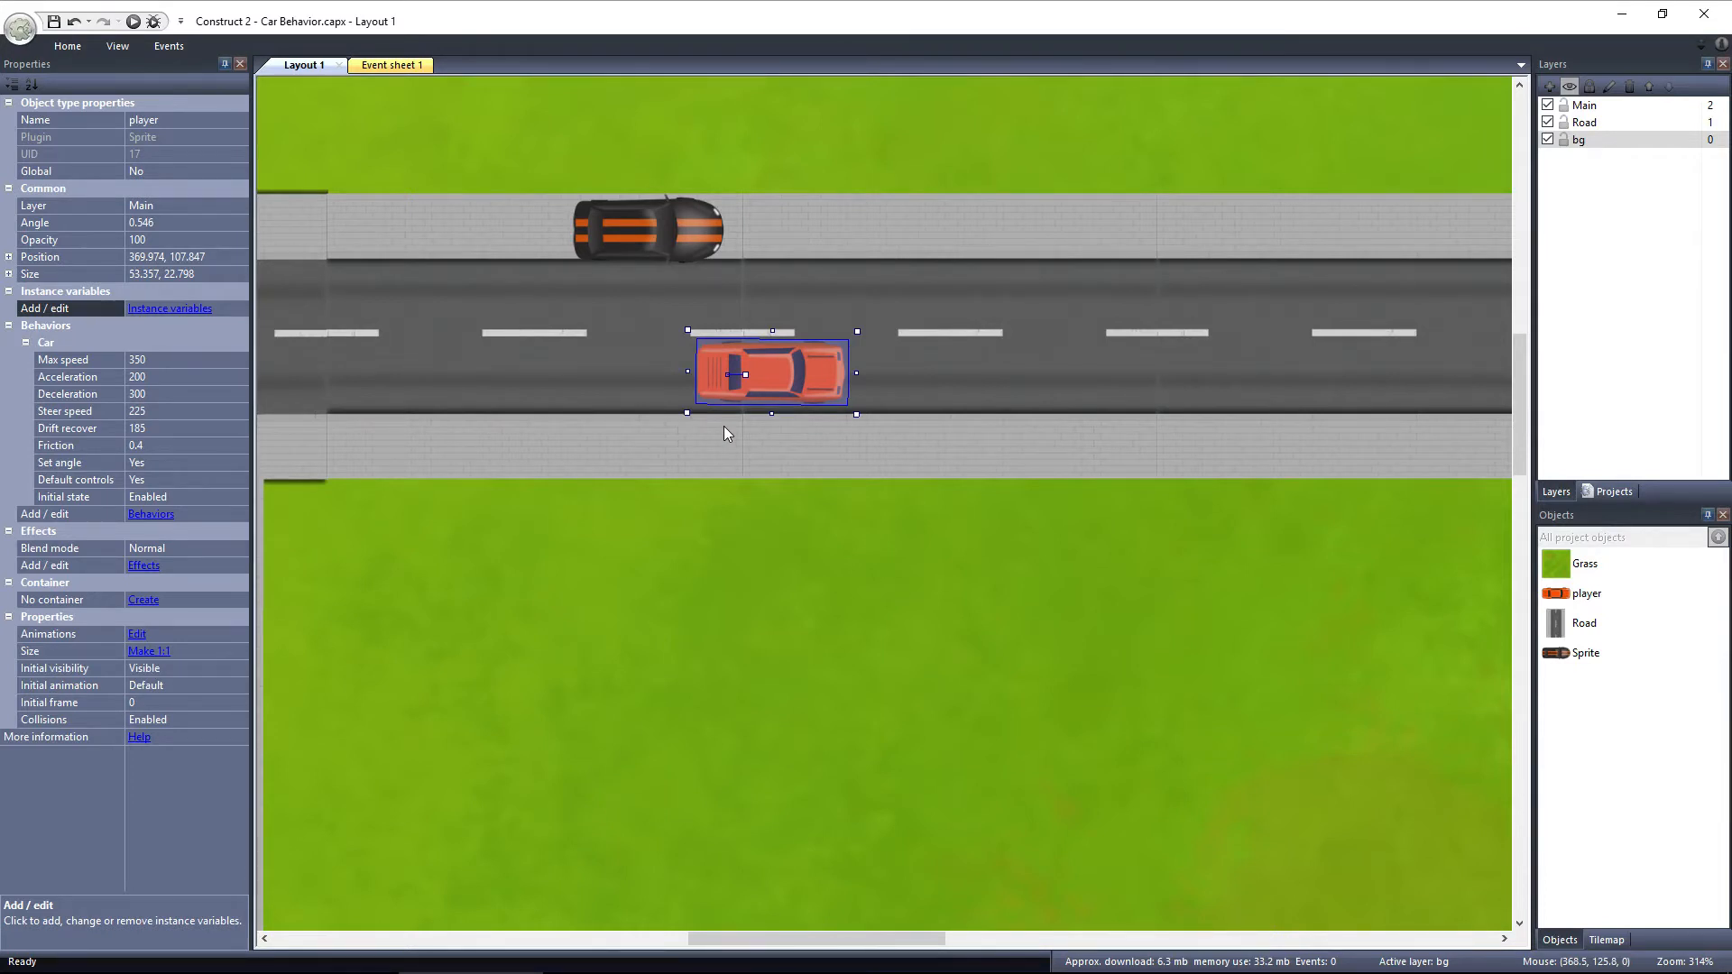
{"action": "mouse_move", "coordinate": [784, 384]}
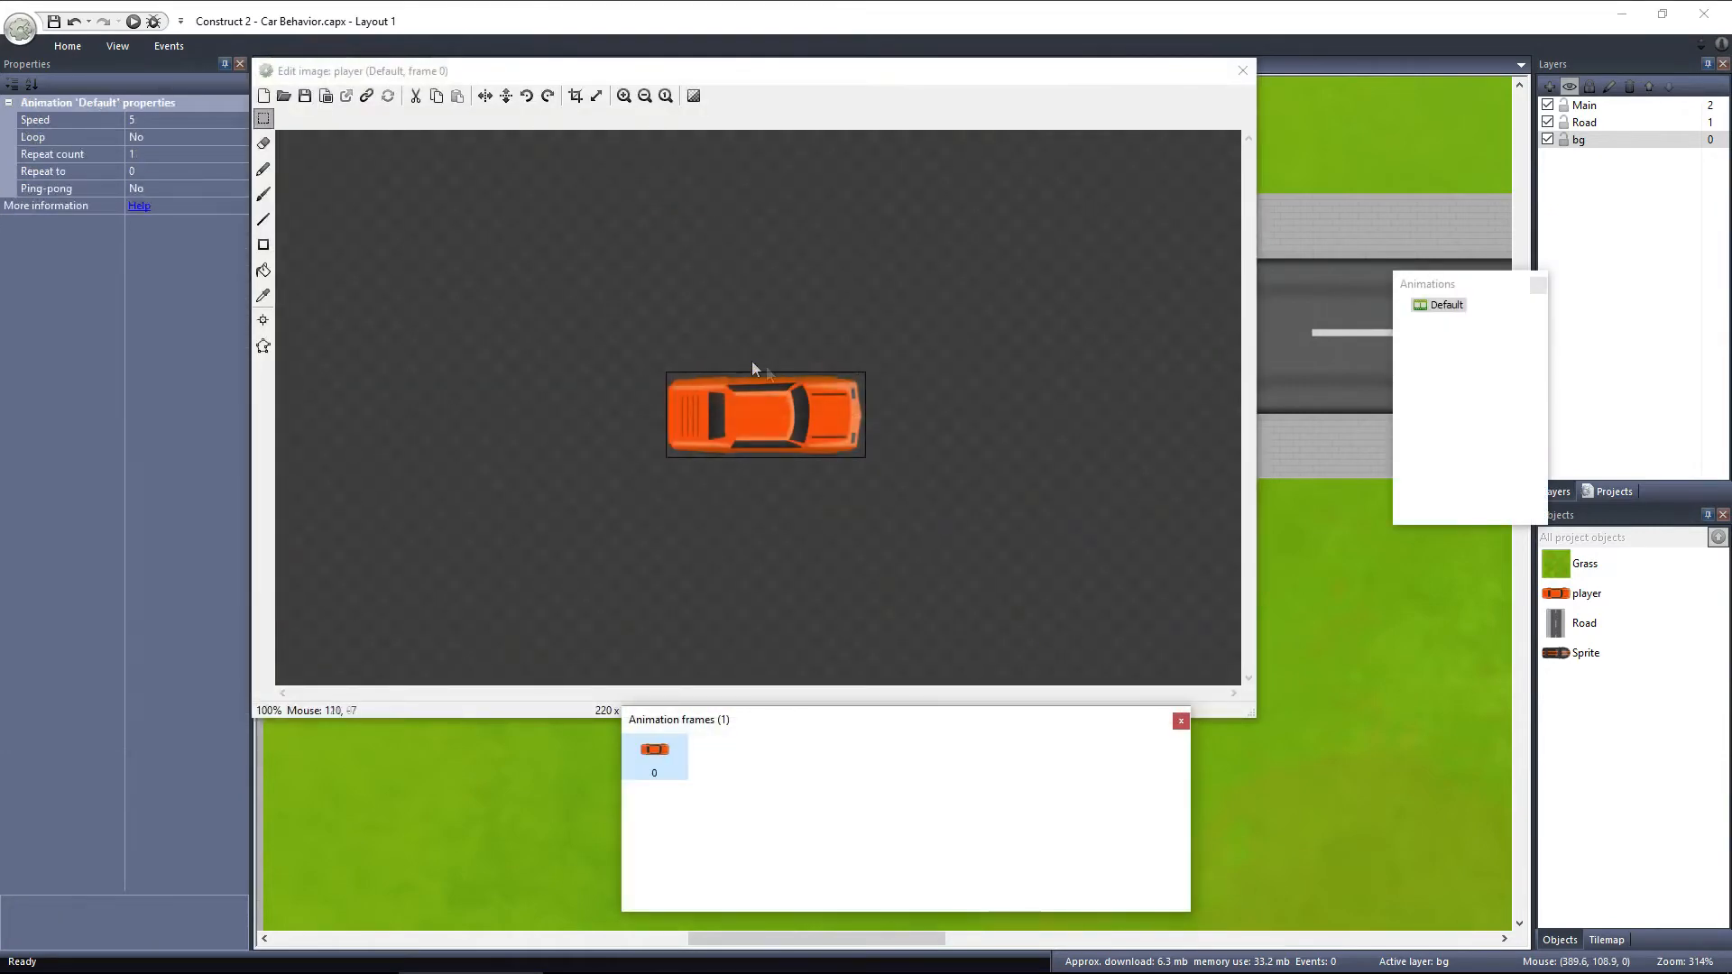
Place the player car's image origin near the rear of the car.
{"action": "left_click", "coordinate": [264, 321]}
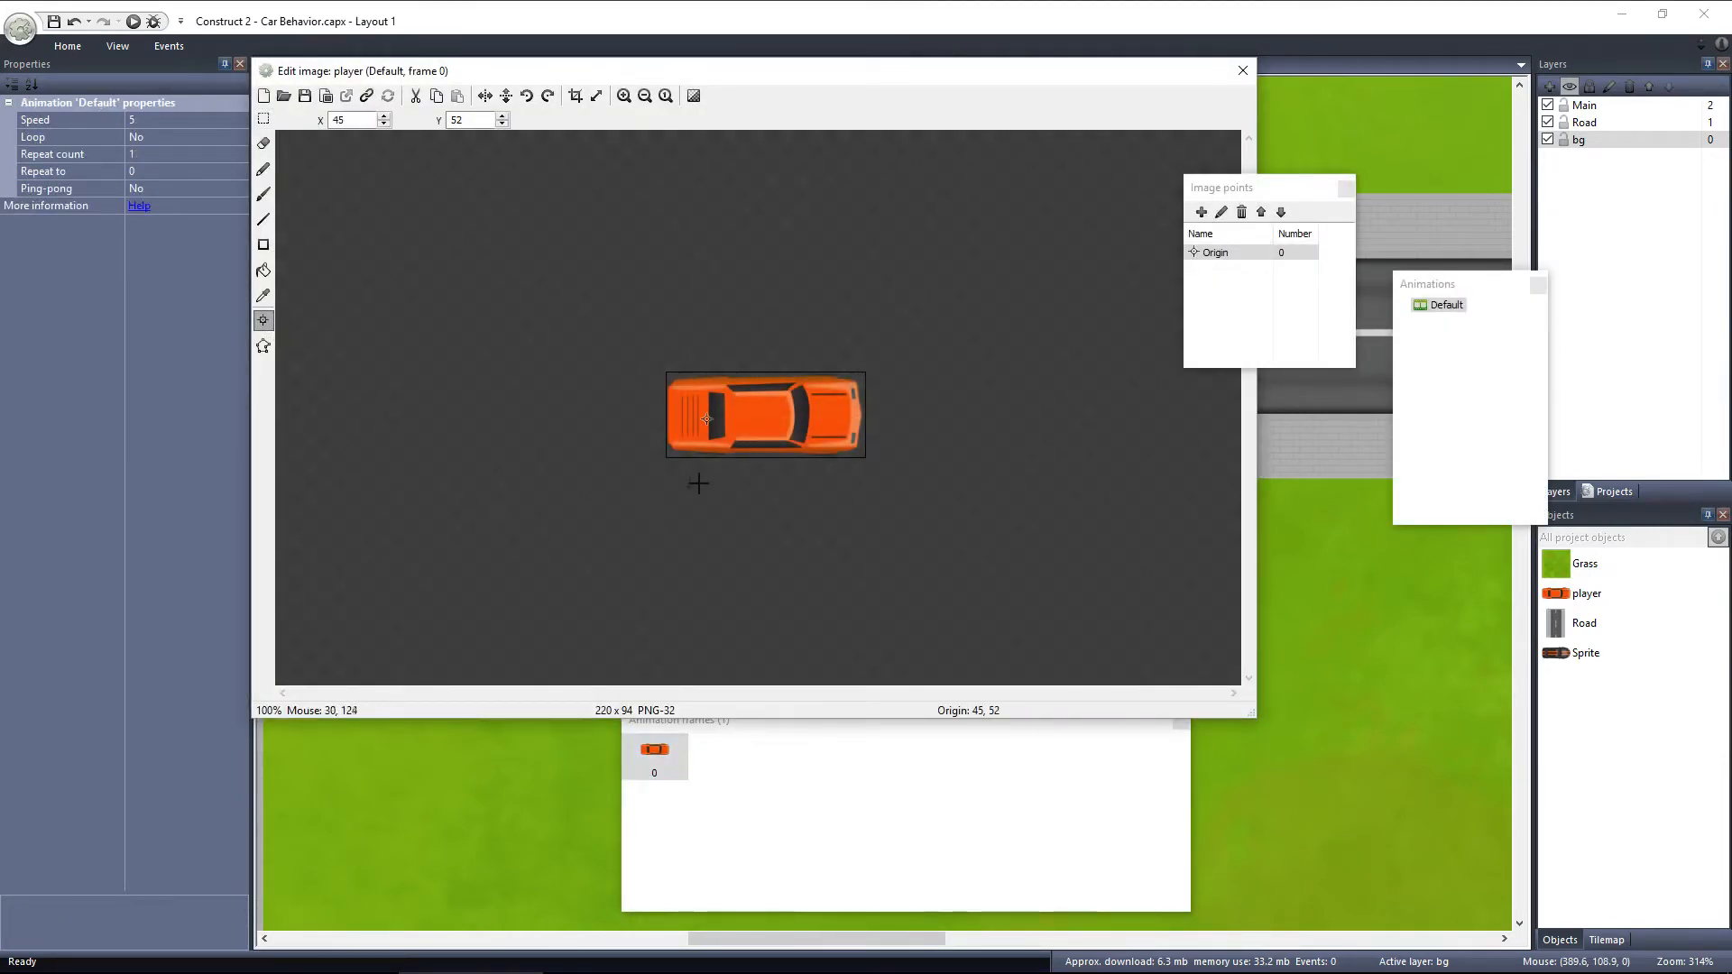
{"action": "mouse_move", "coordinate": [697, 513]}
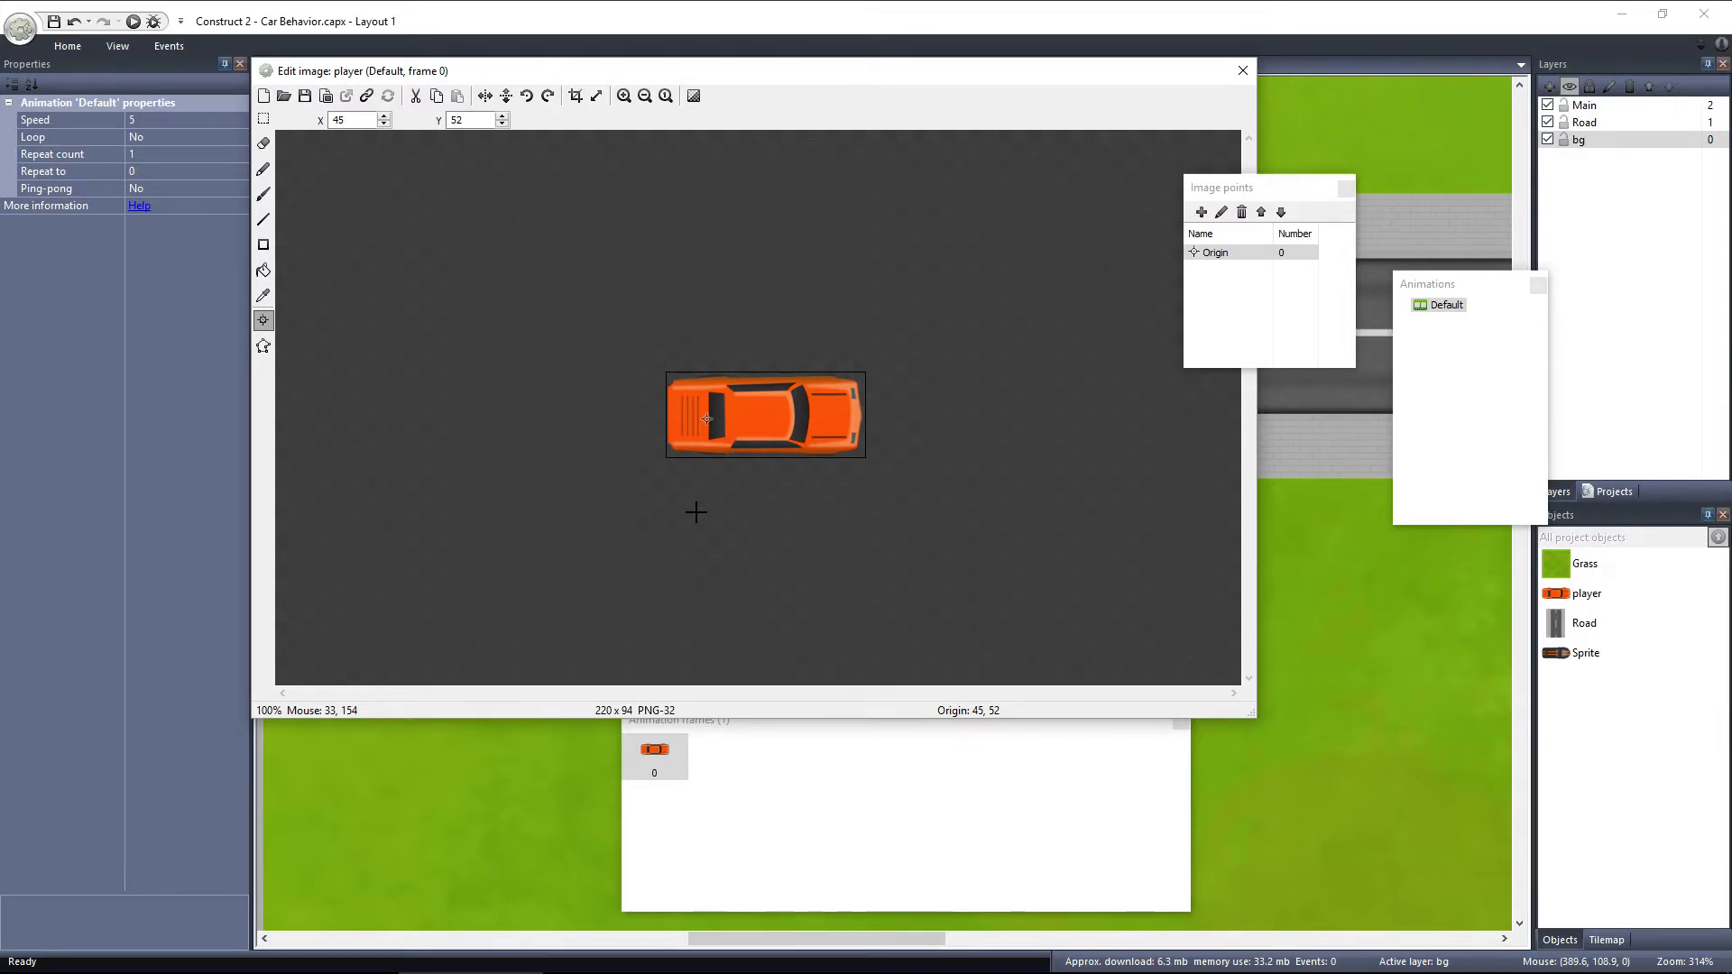
{"action": "mouse_move", "coordinate": [794, 451]}
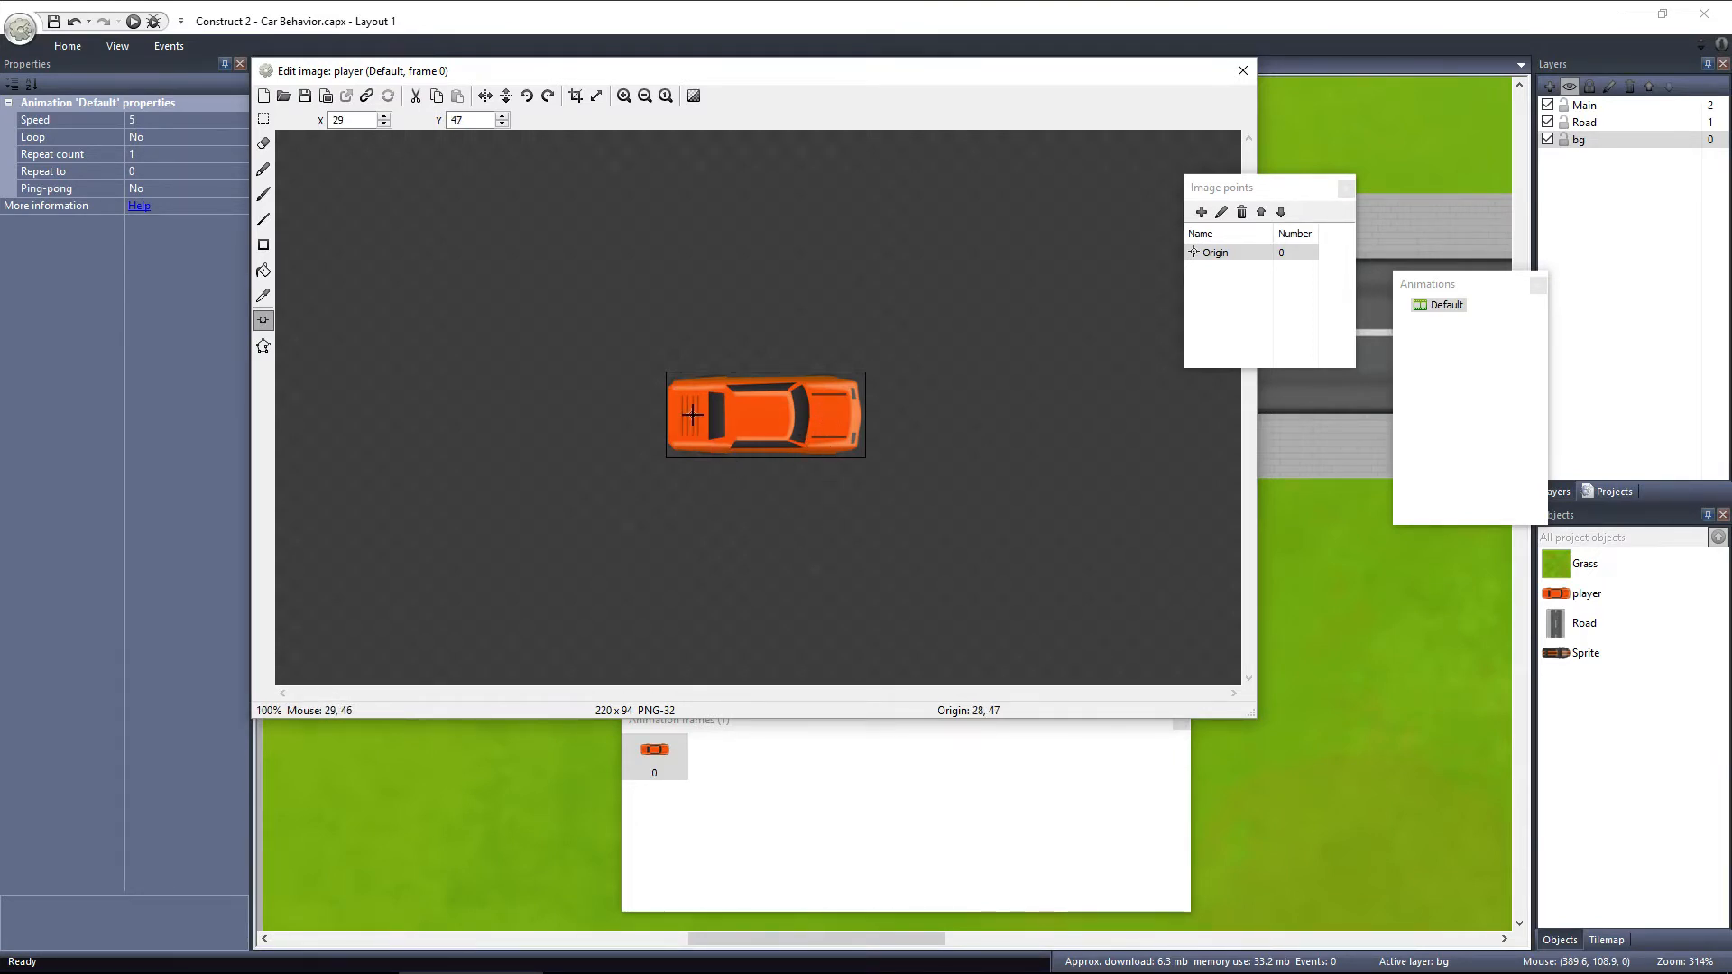
{"action": "left_click", "coordinate": [1242, 71]}
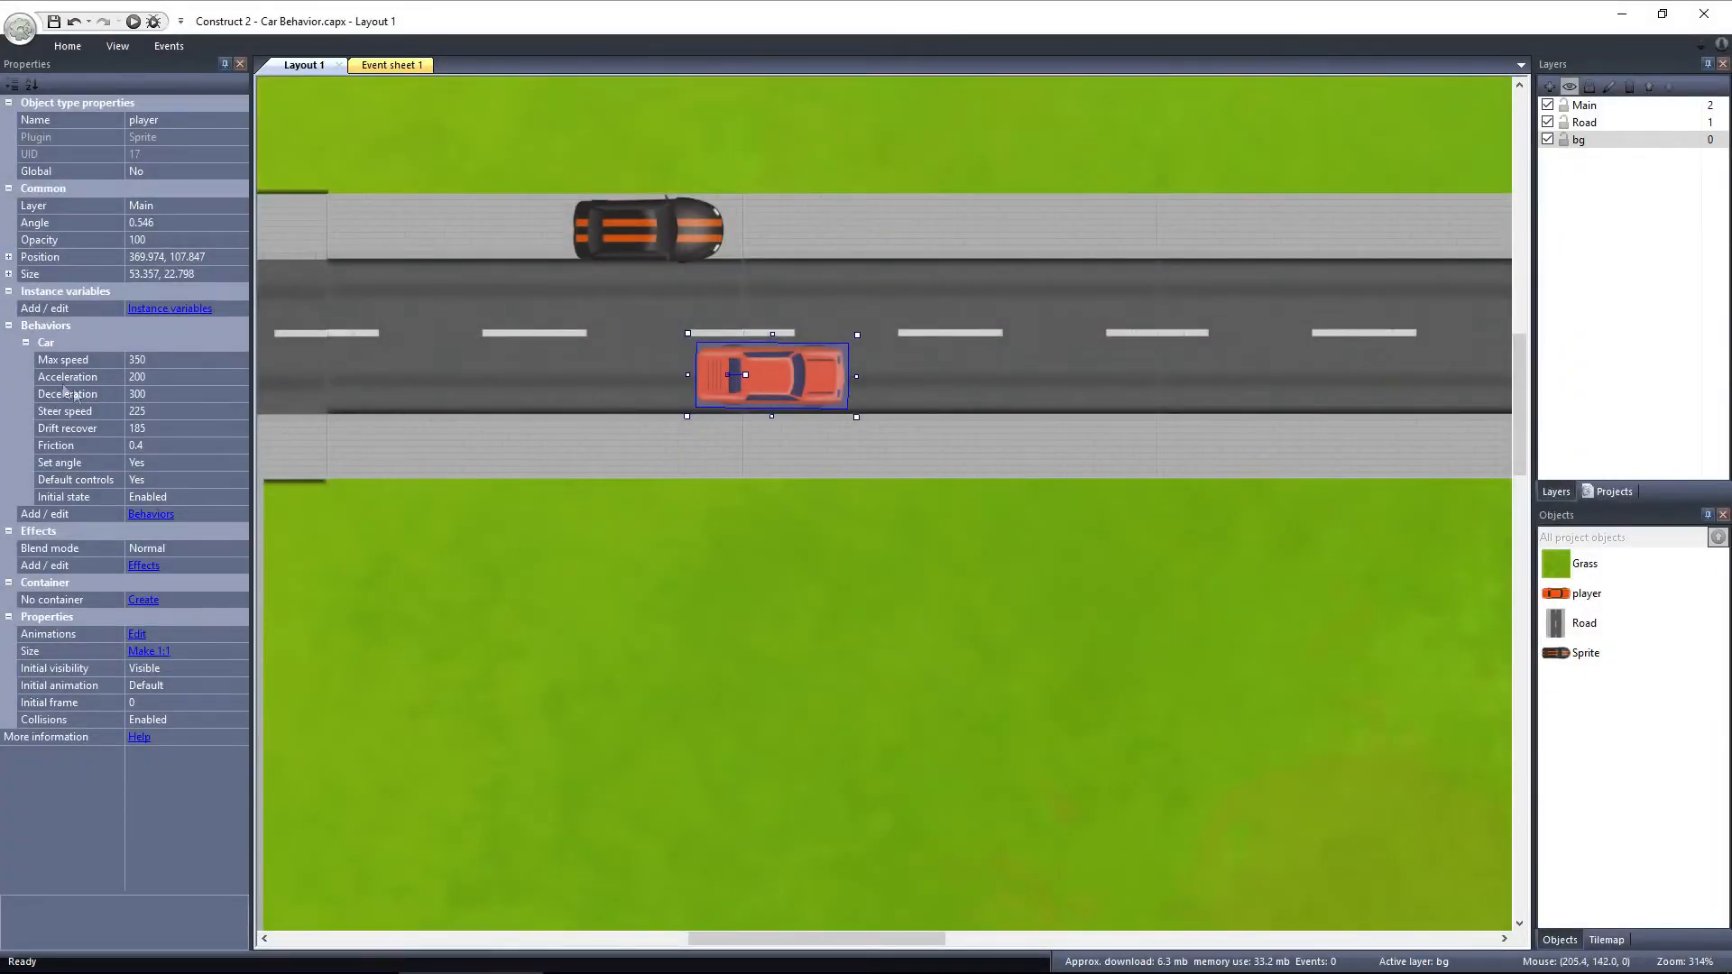
{"action": "left_click", "coordinate": [67, 359]}
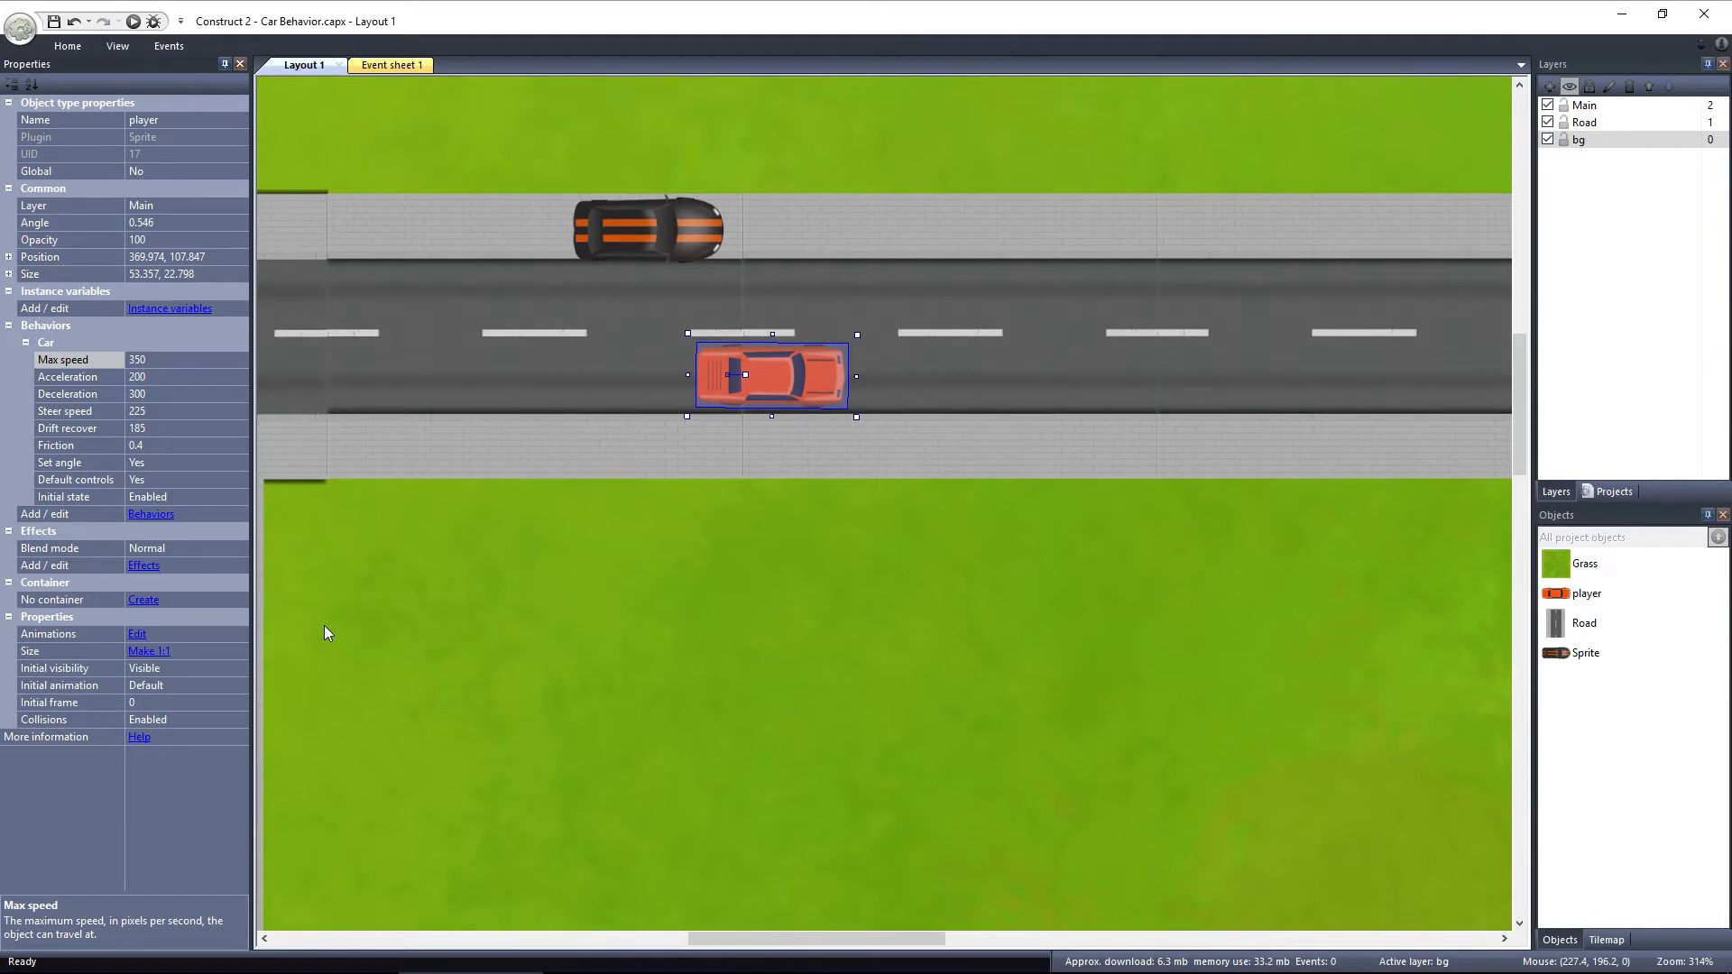
{"action": "mouse_move", "coordinate": [321, 626]}
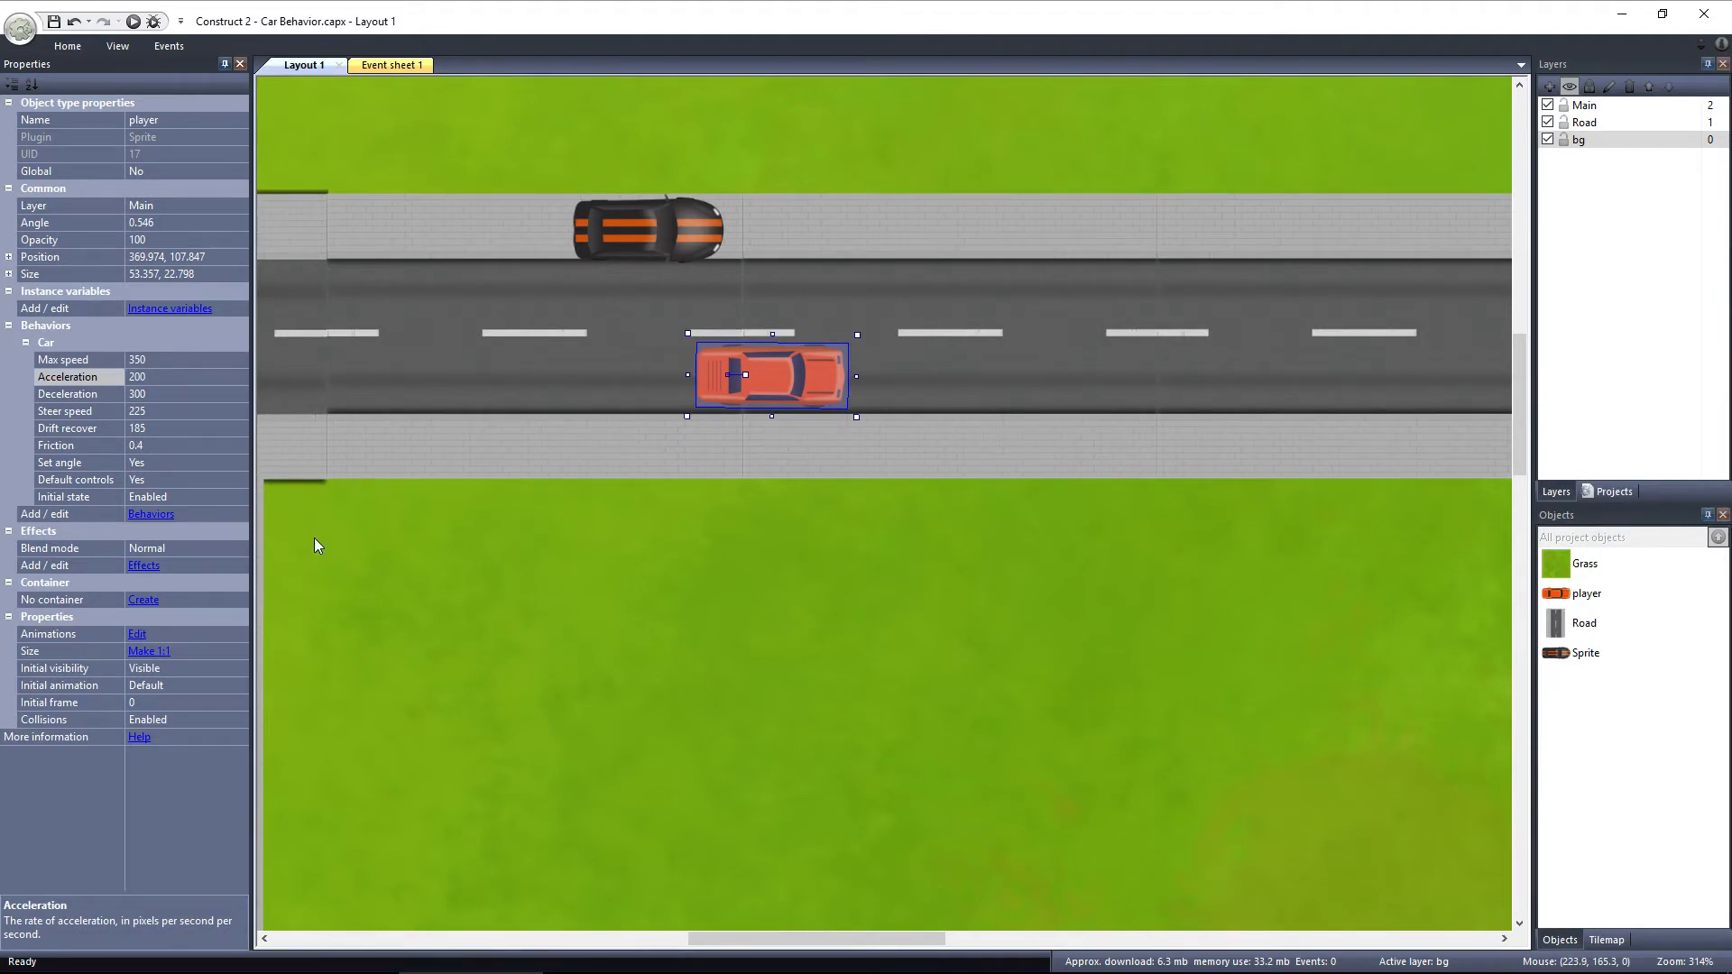
{"action": "left_click", "coordinate": [66, 393]}
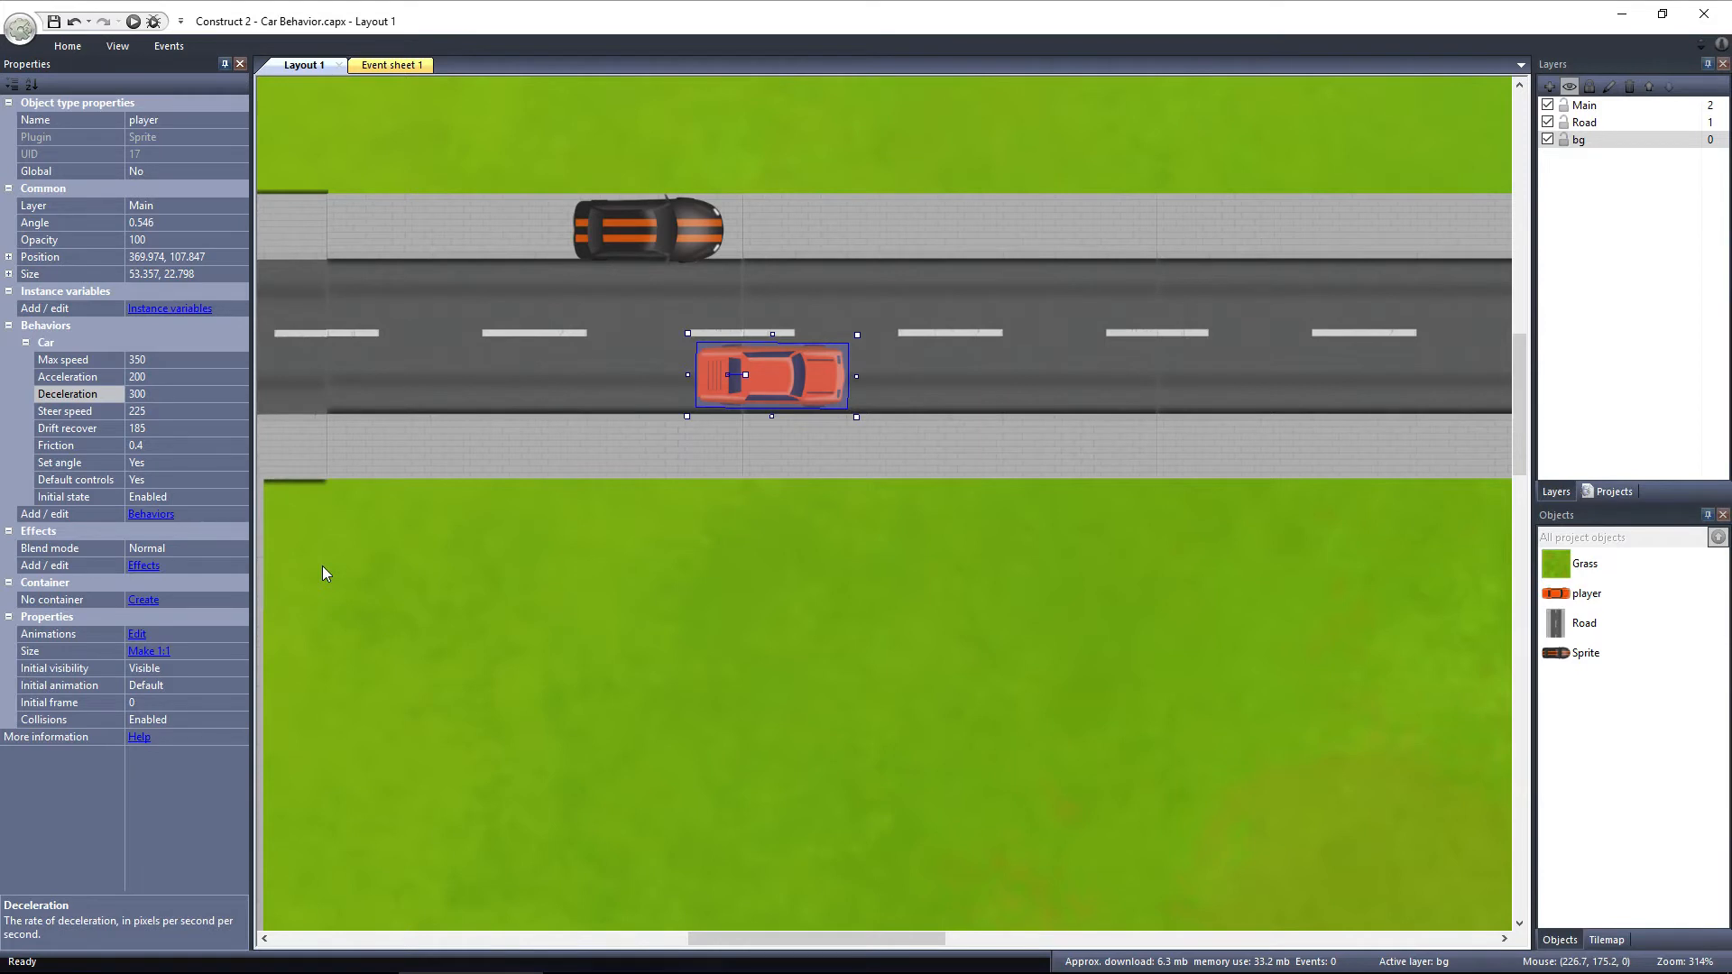
{"action": "mouse_move", "coordinate": [97, 417]}
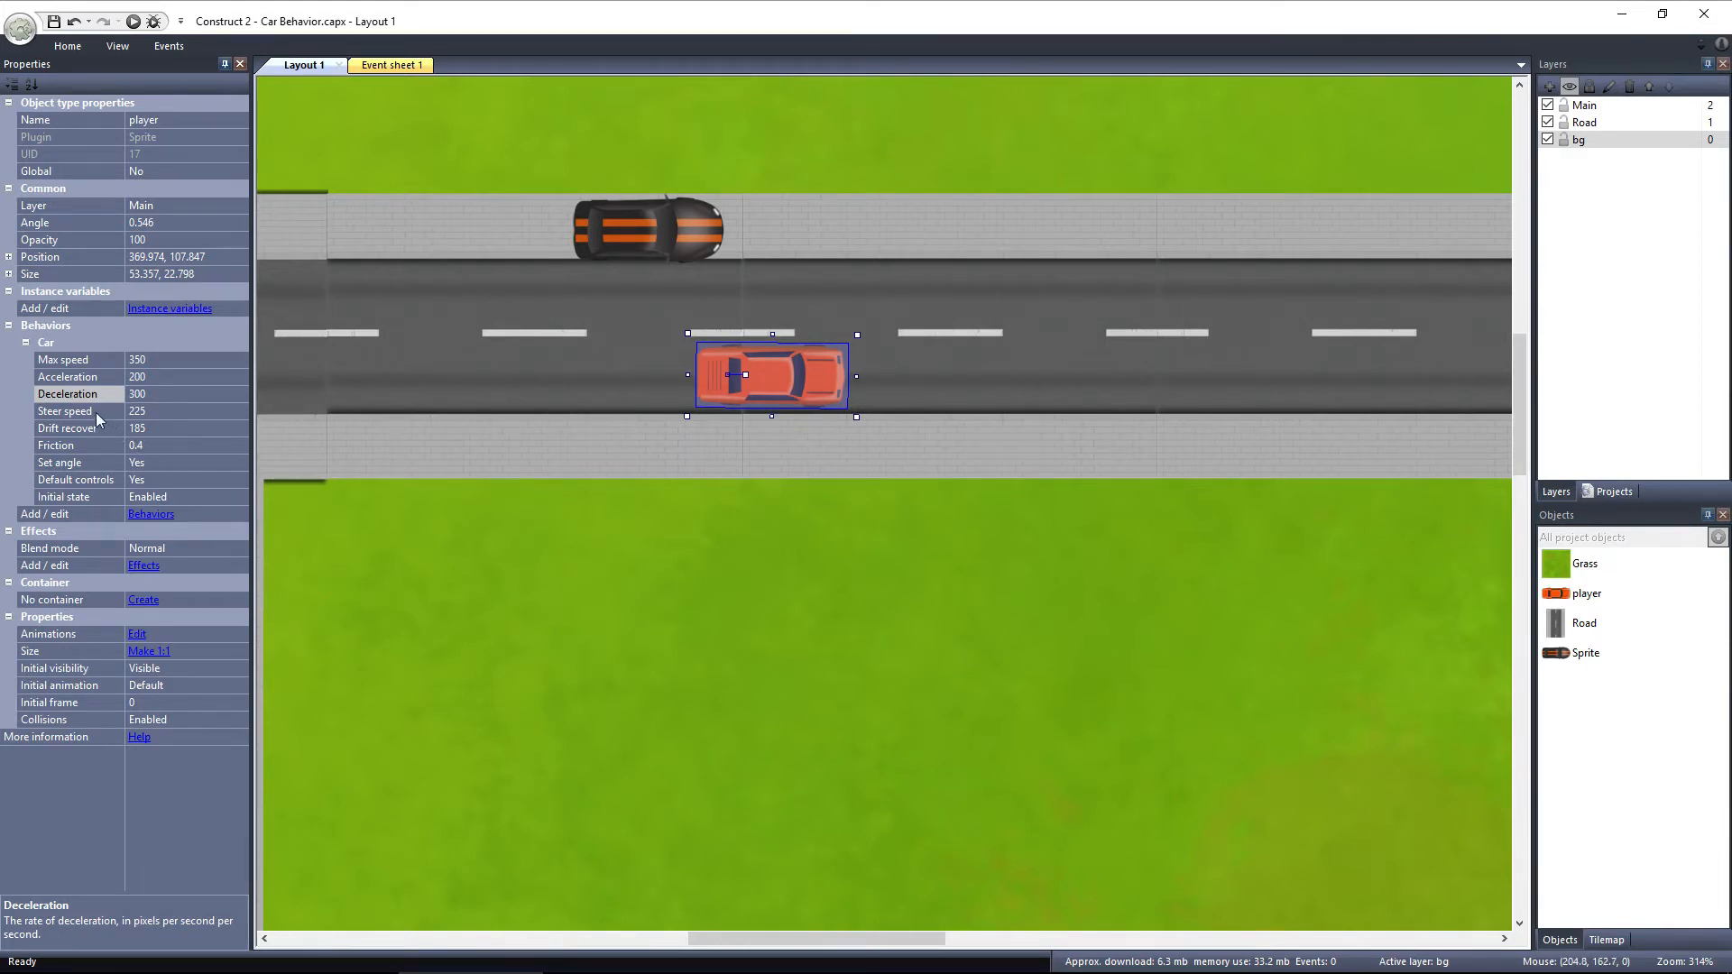
{"action": "left_click", "coordinate": [63, 411]}
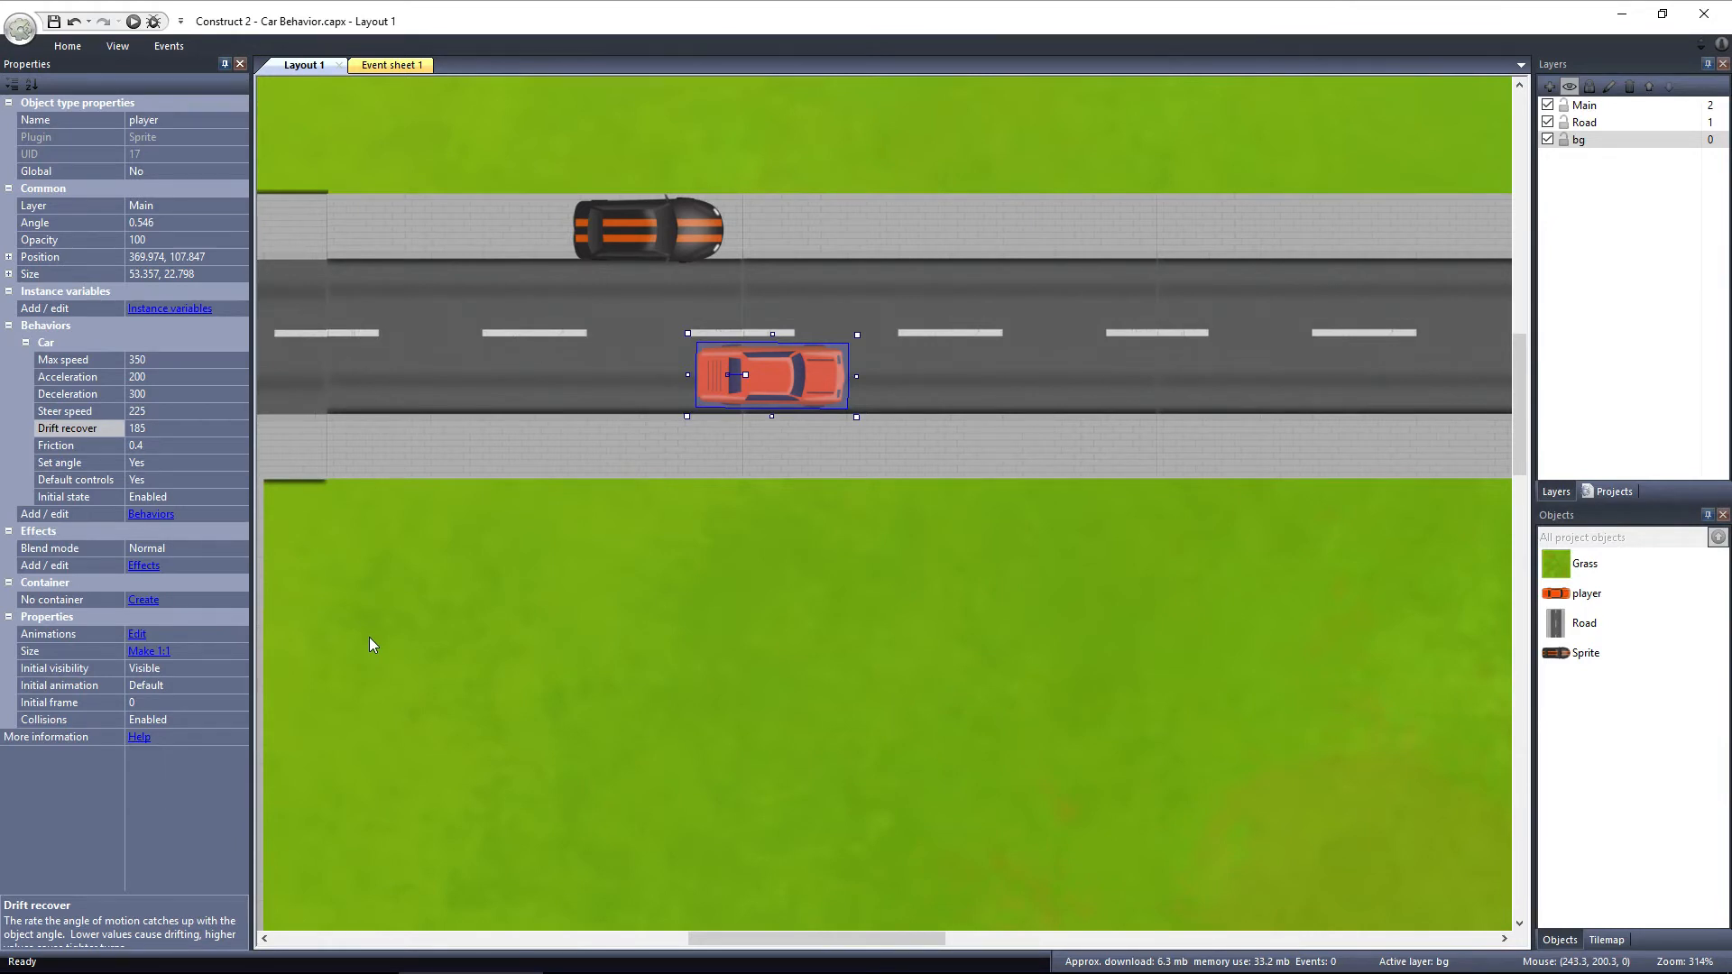
{"action": "mouse_move", "coordinate": [198, 428]}
{"action": "type", "text": "75"}
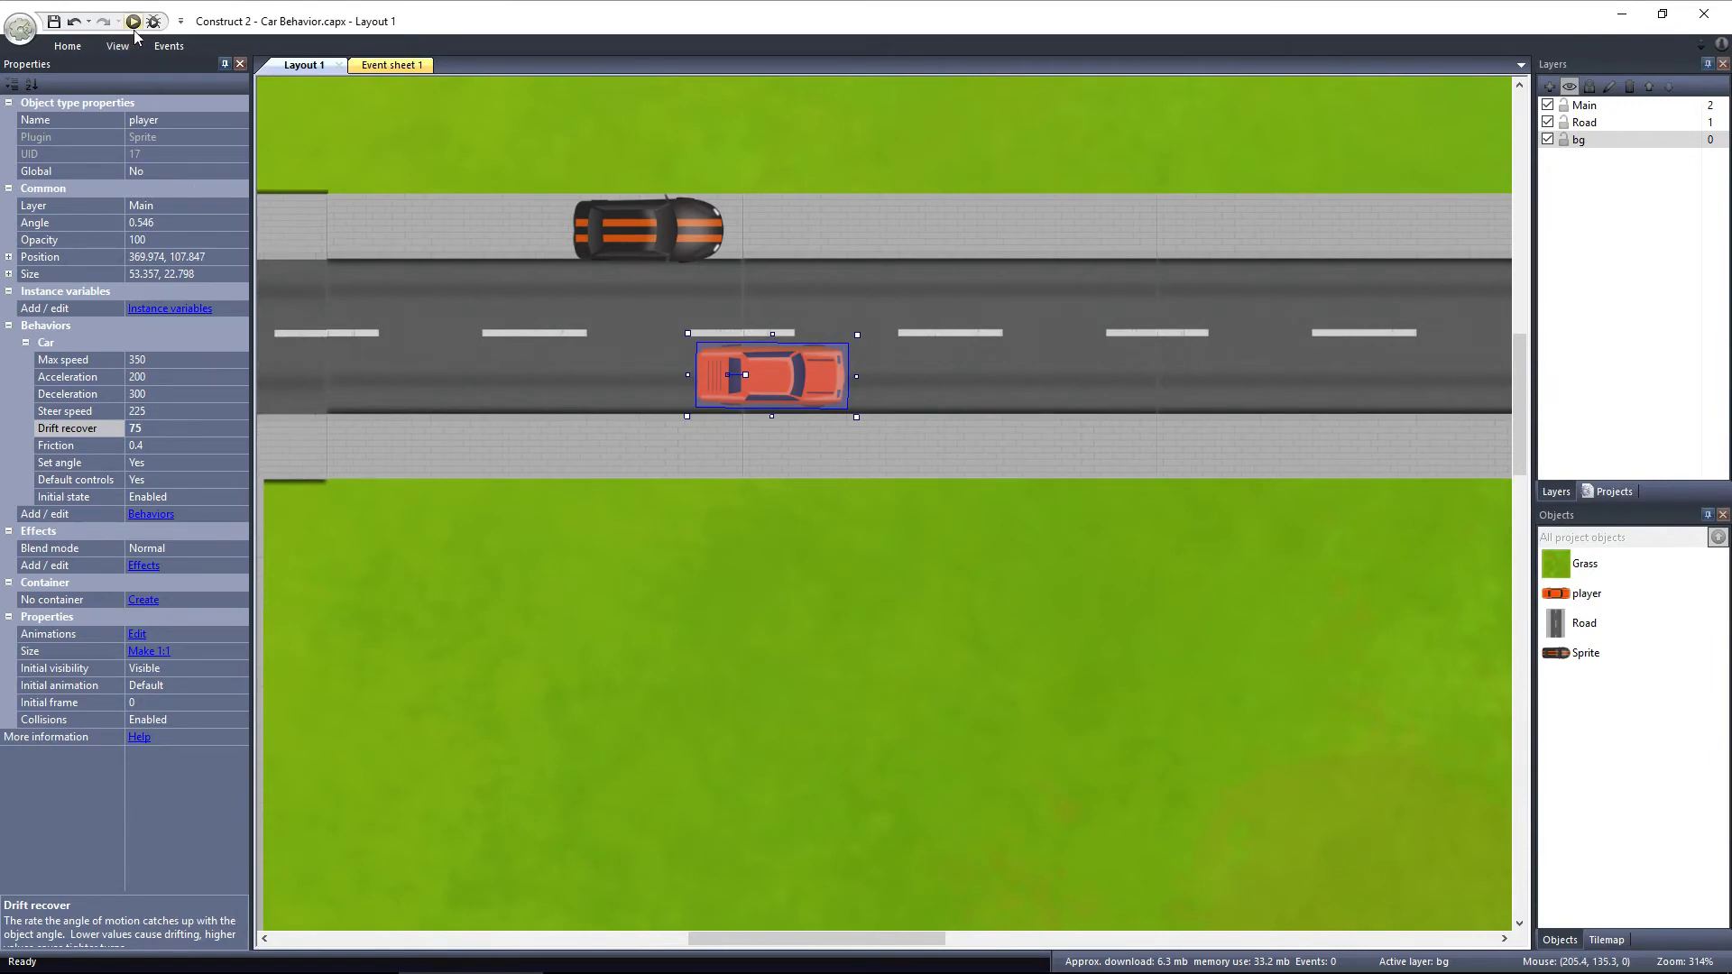
{"action": "left_click", "coordinate": [132, 21]}
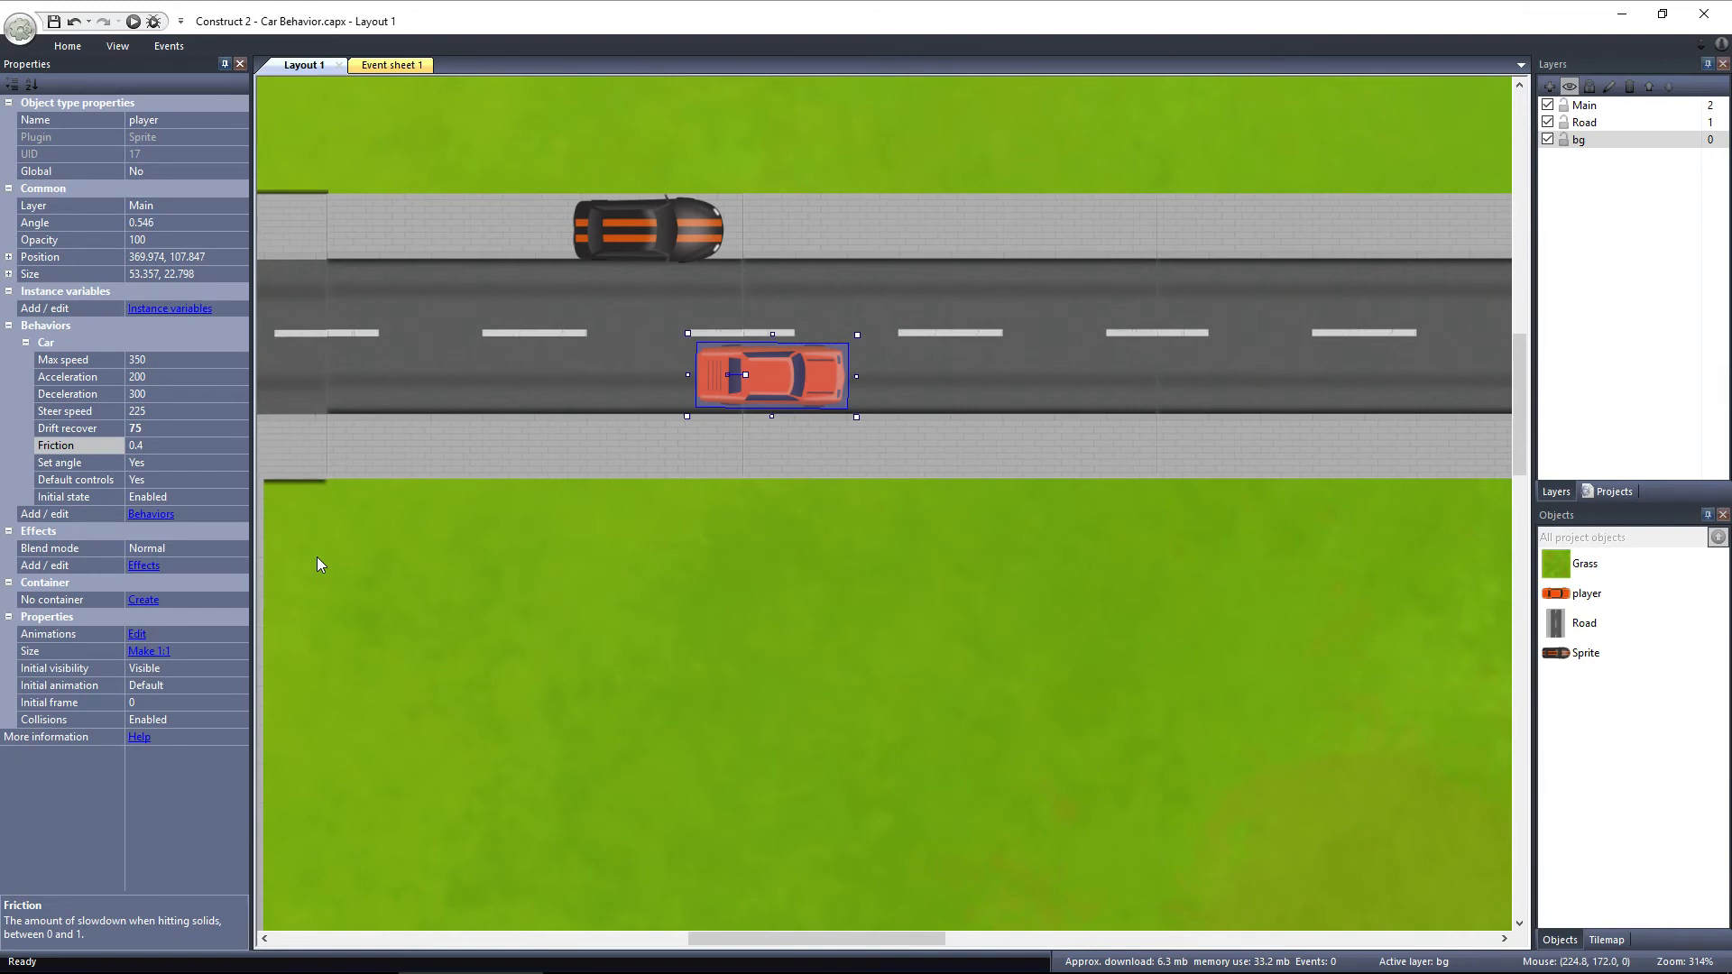
{"action": "mouse_move", "coordinate": [79, 473]}
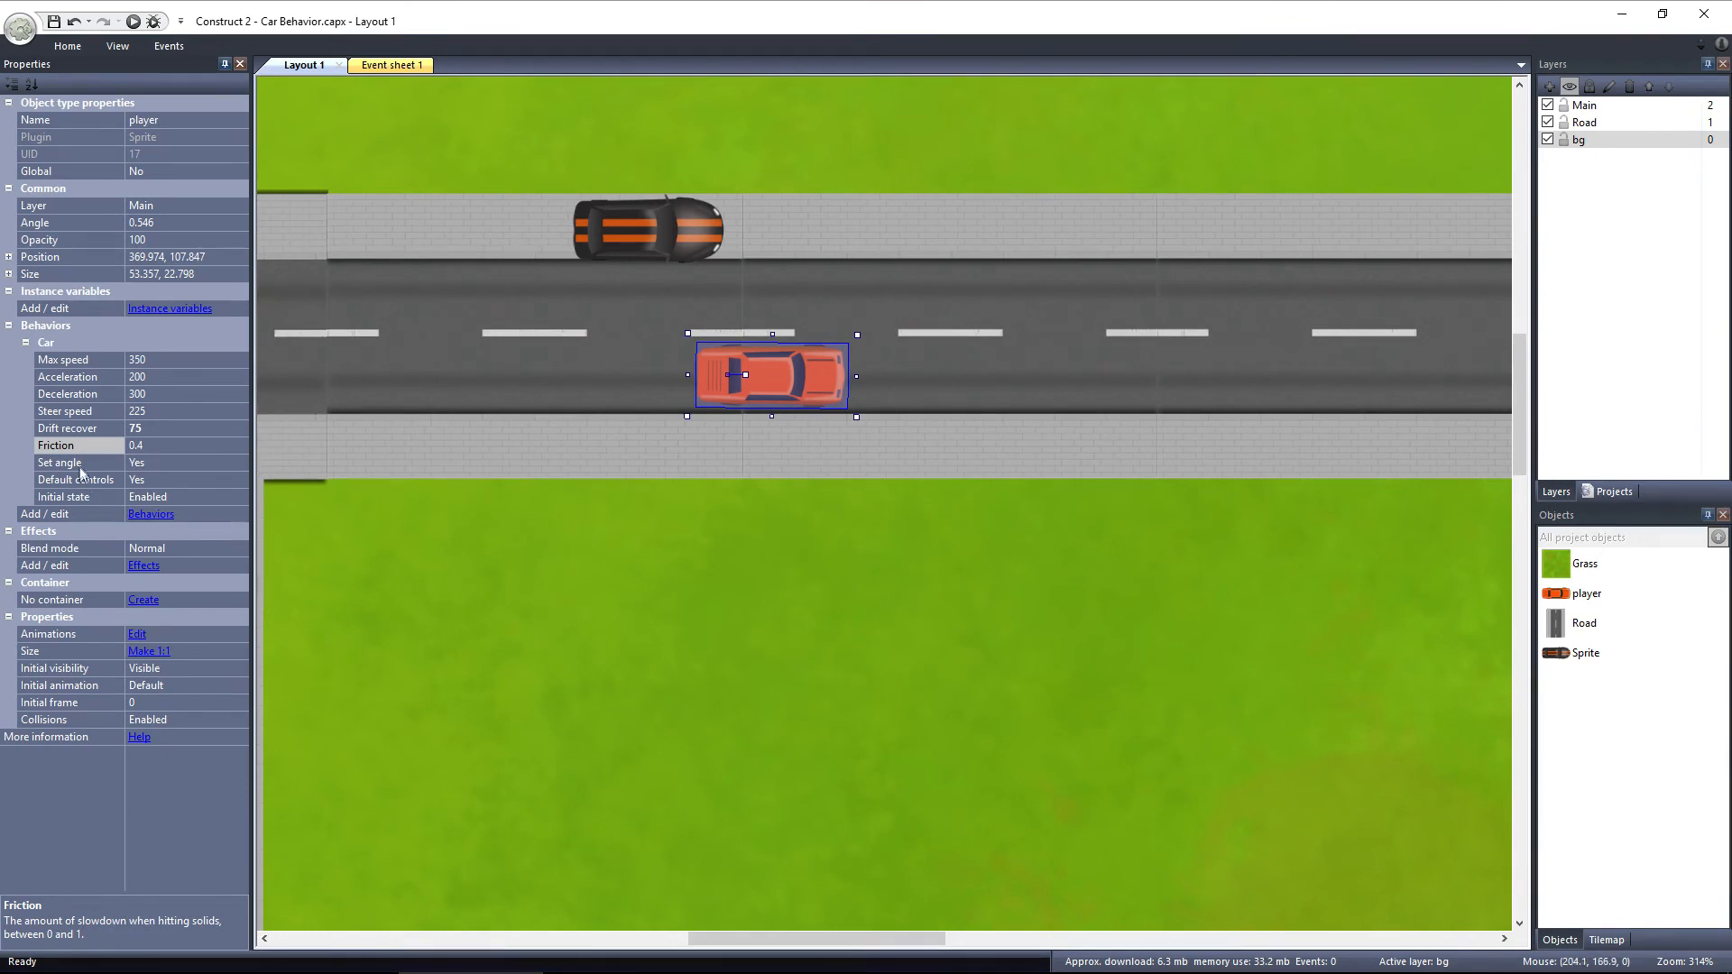
{"action": "left_click", "coordinate": [77, 462]}
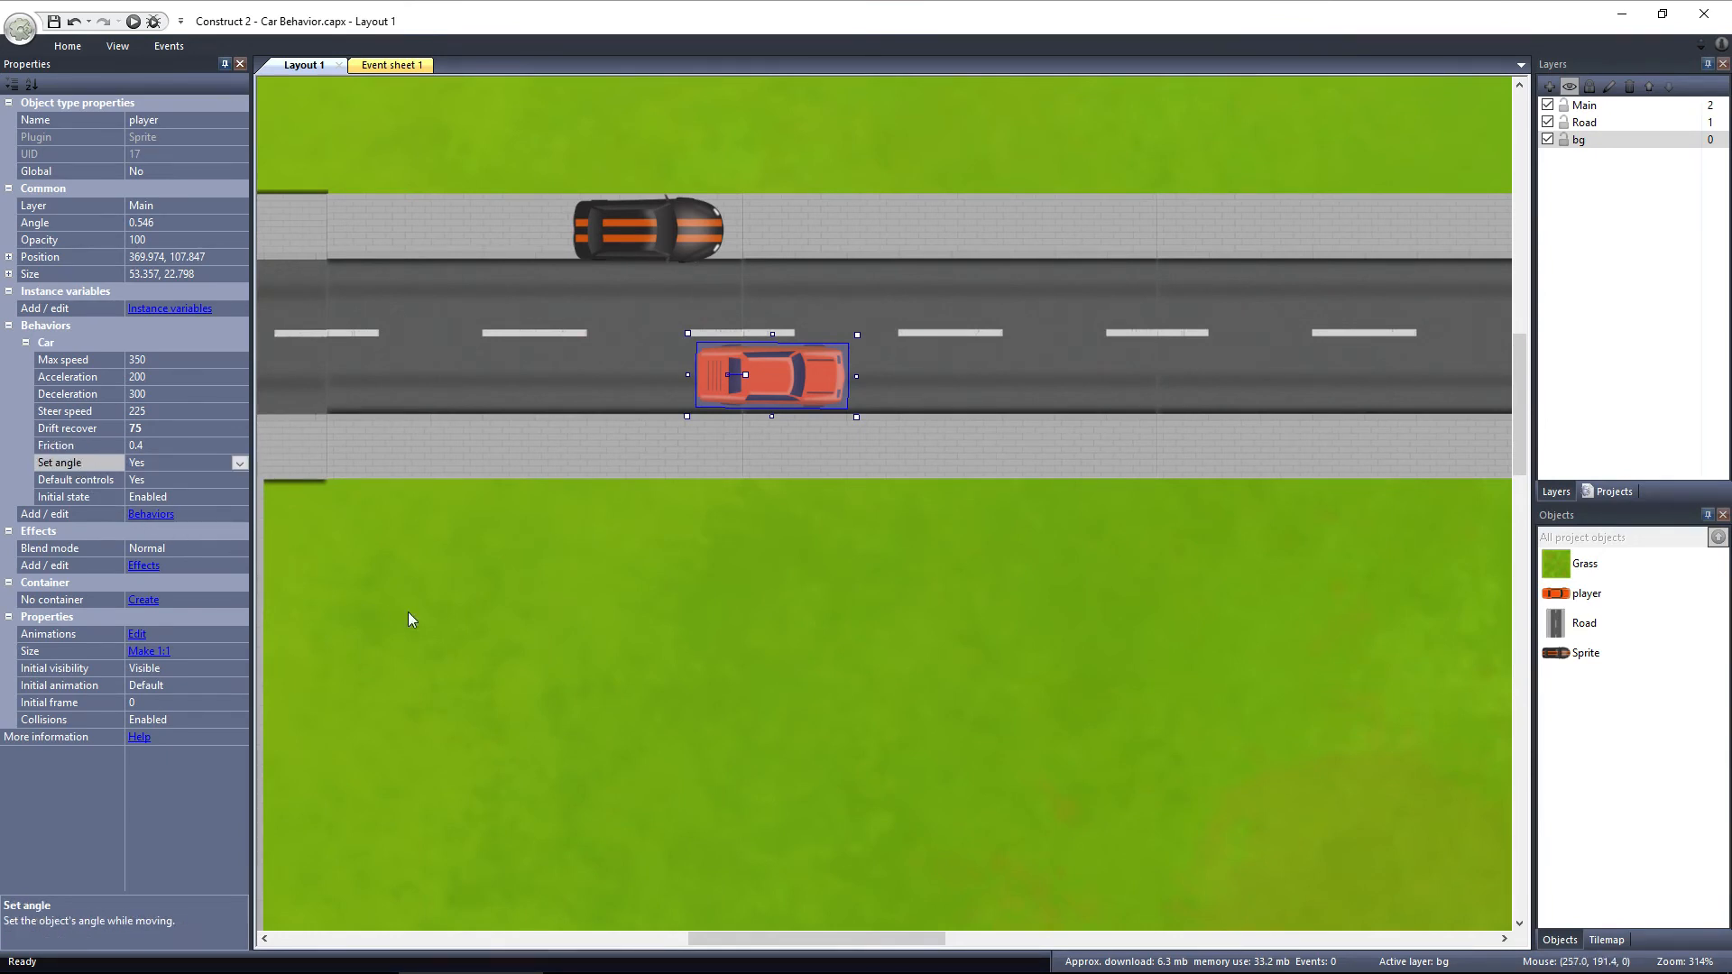